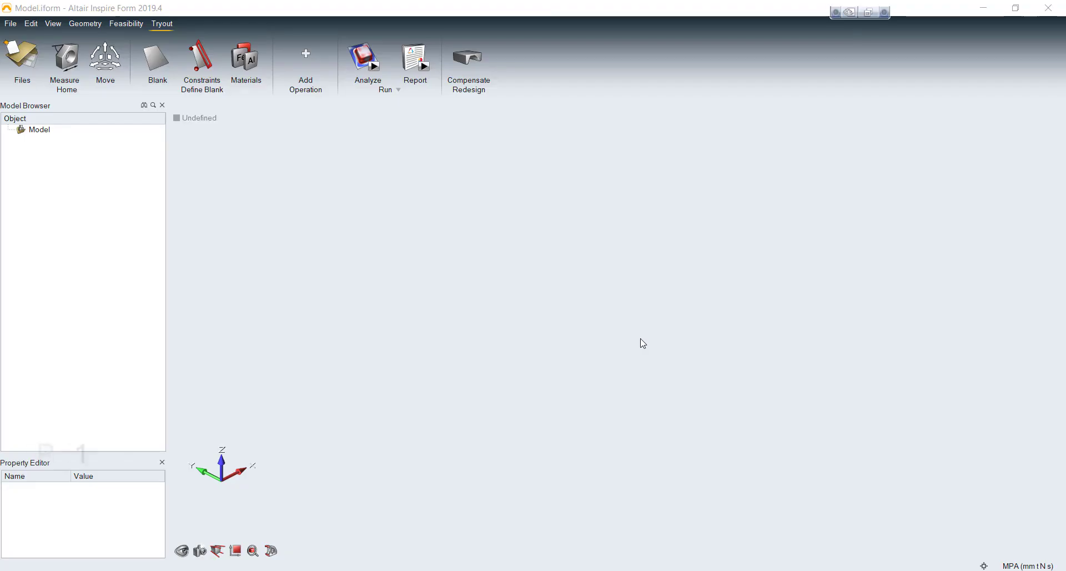
Import pan.x_t from the tutorials folder, loading the blank body and top die
click(10, 23)
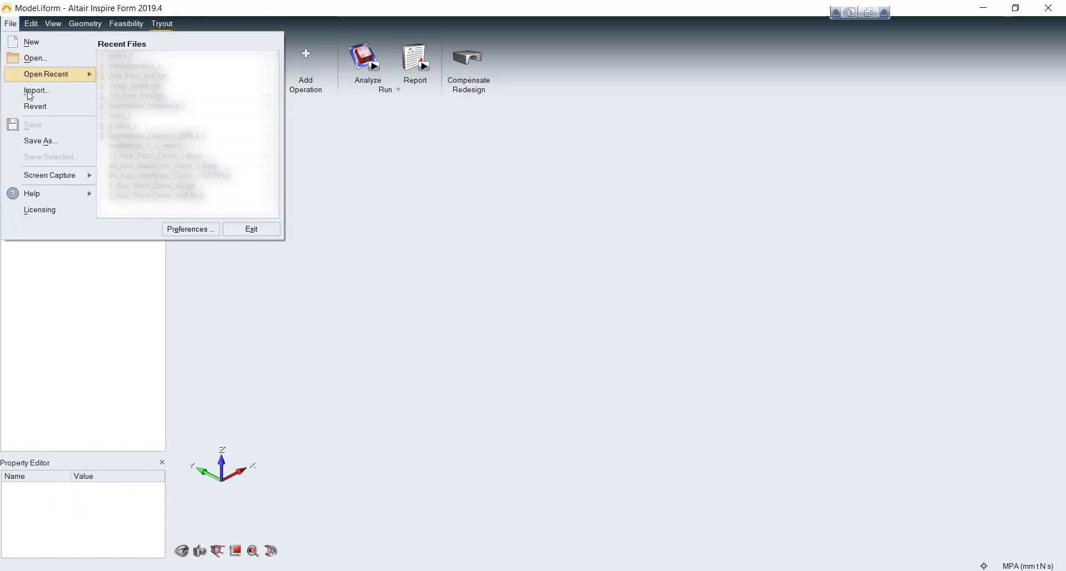
click(35, 91)
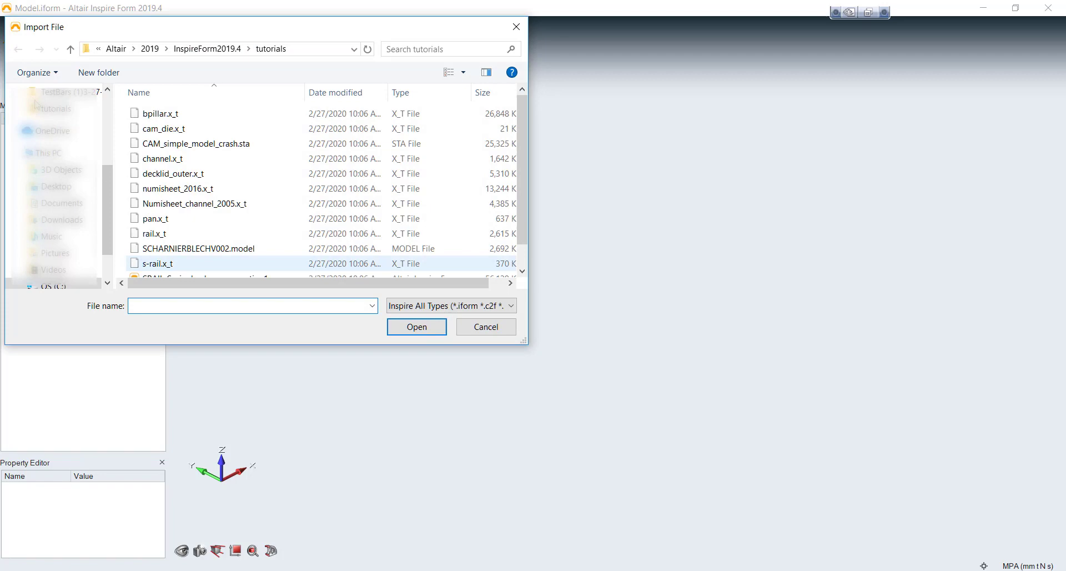
click(156, 218)
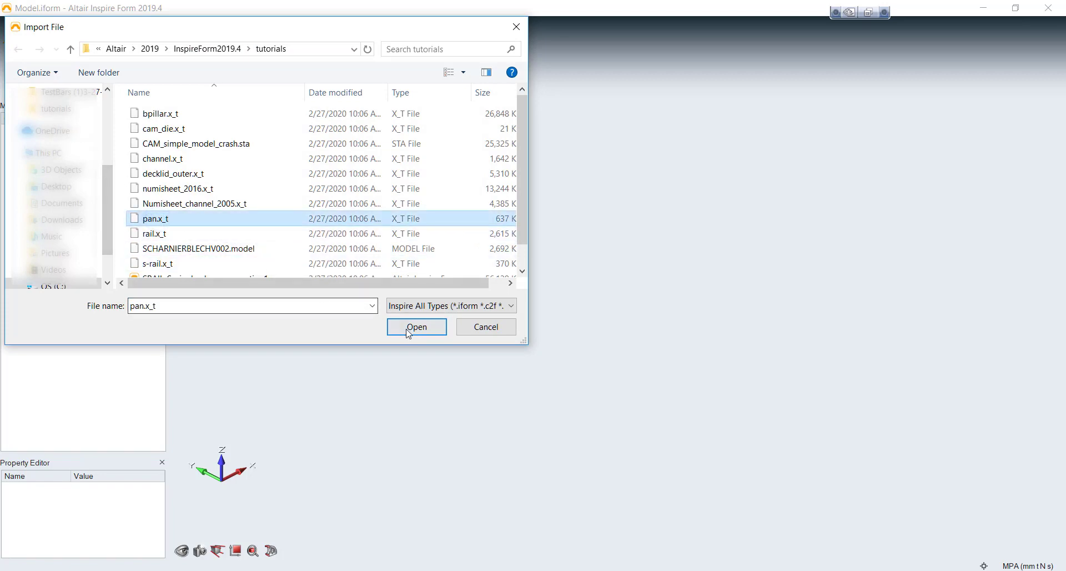
click(416, 327)
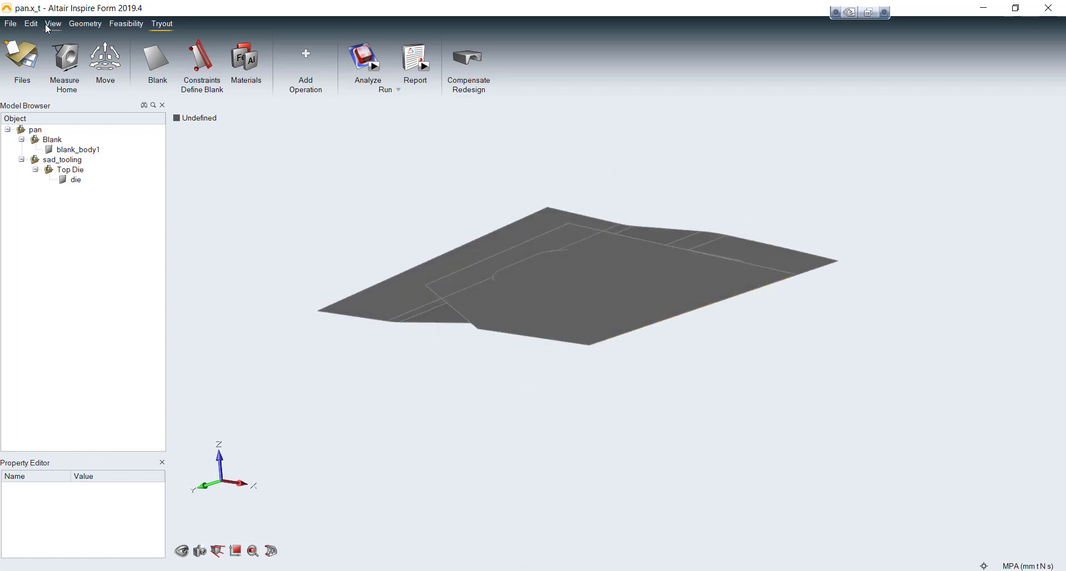
Hide blank_body1 to view the die's pan shape, then show it again
click(77, 149)
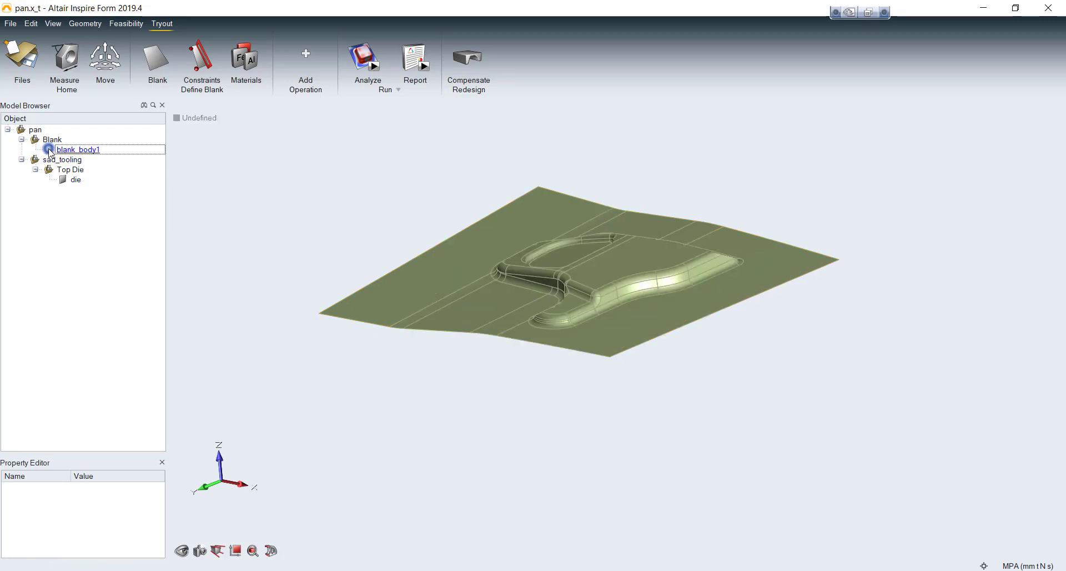
click(76, 179)
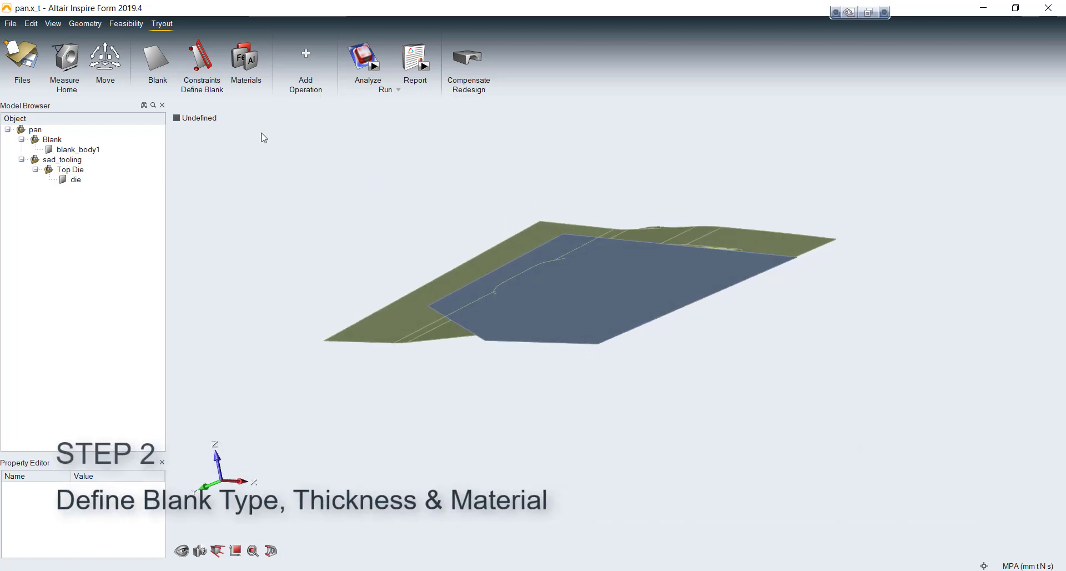
Define the flat sheet as a Single Blank and assign it JSC270C steel
click(157, 61)
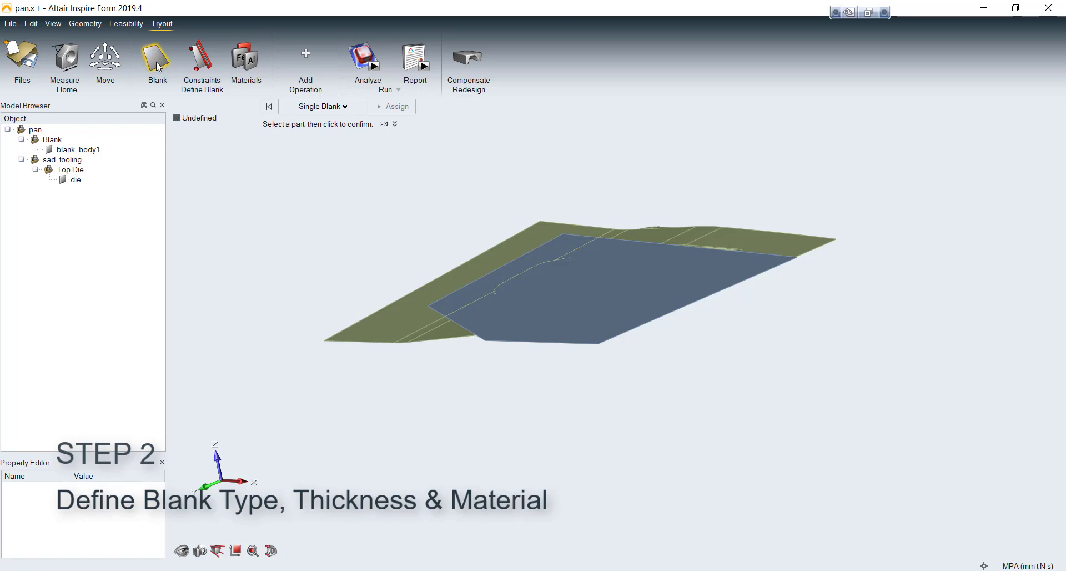
click(322, 106)
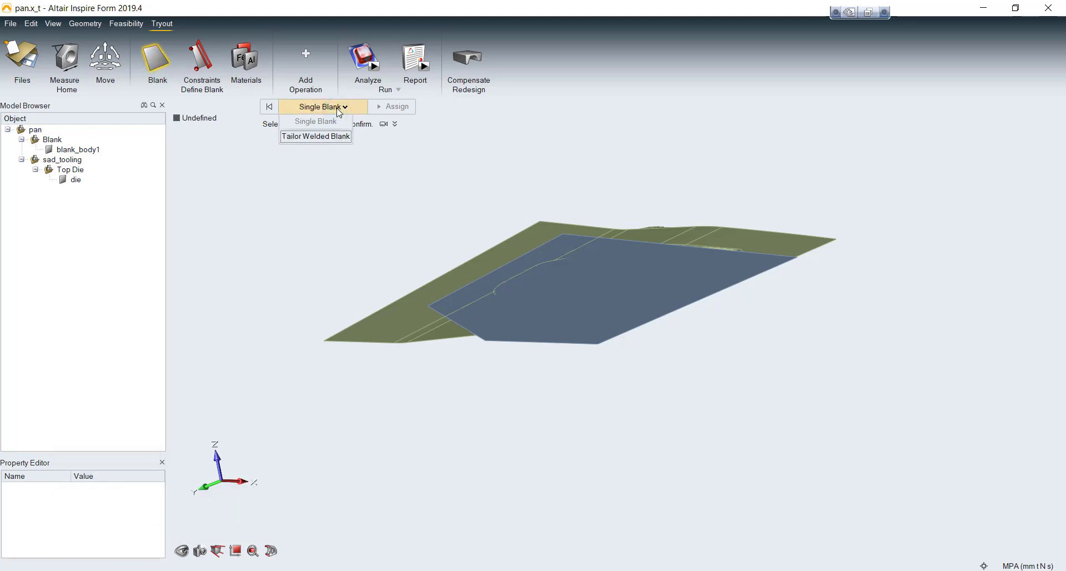
click(584, 299)
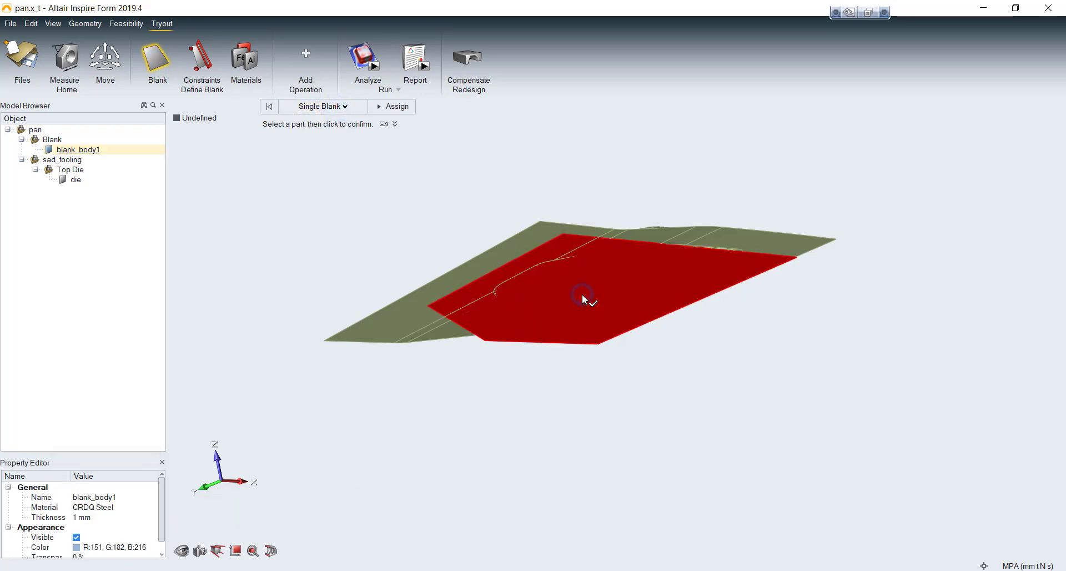
click(582, 299)
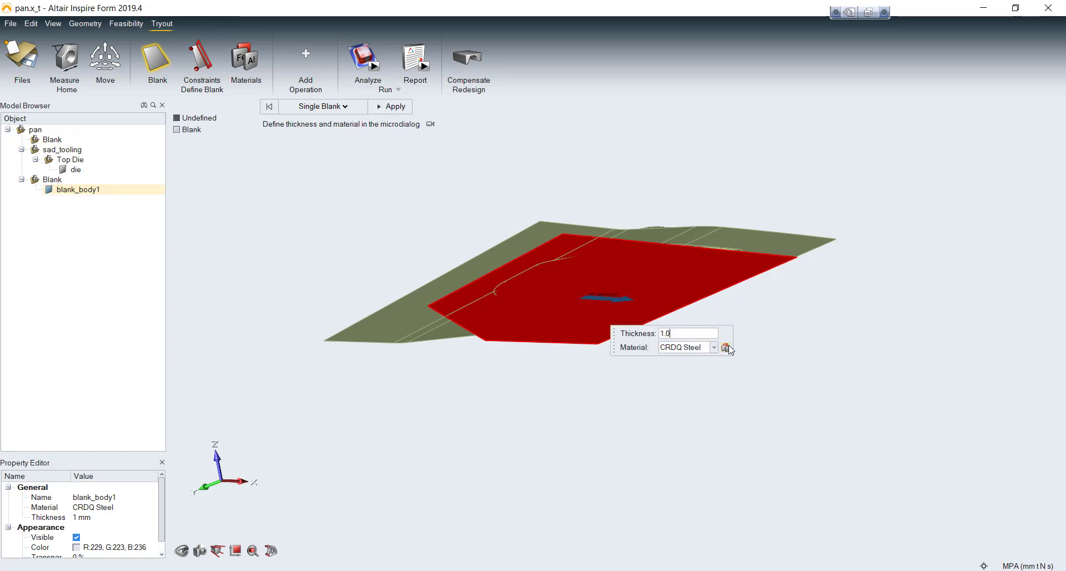
click(727, 347)
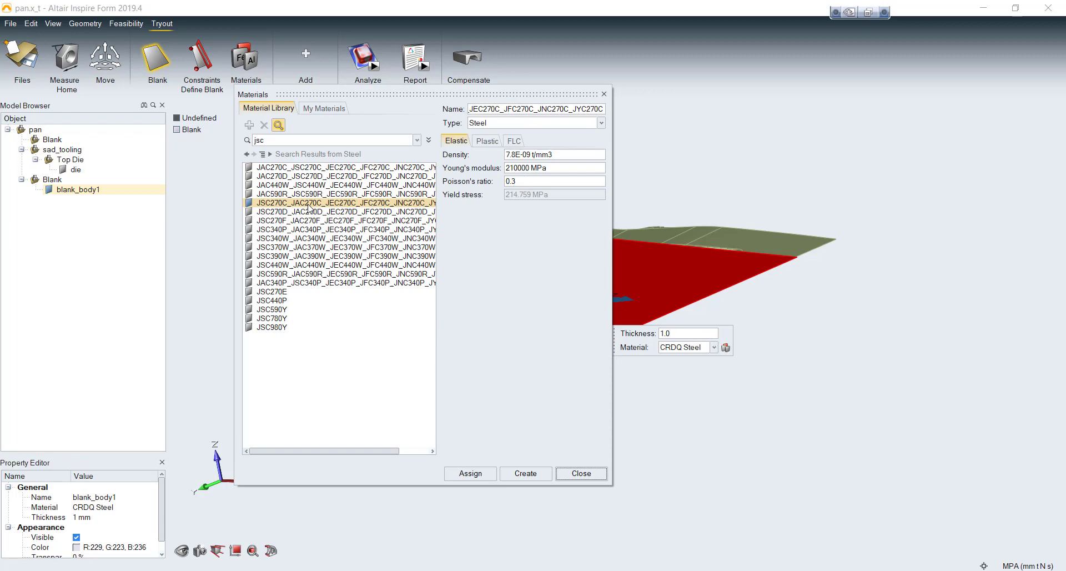
click(470, 474)
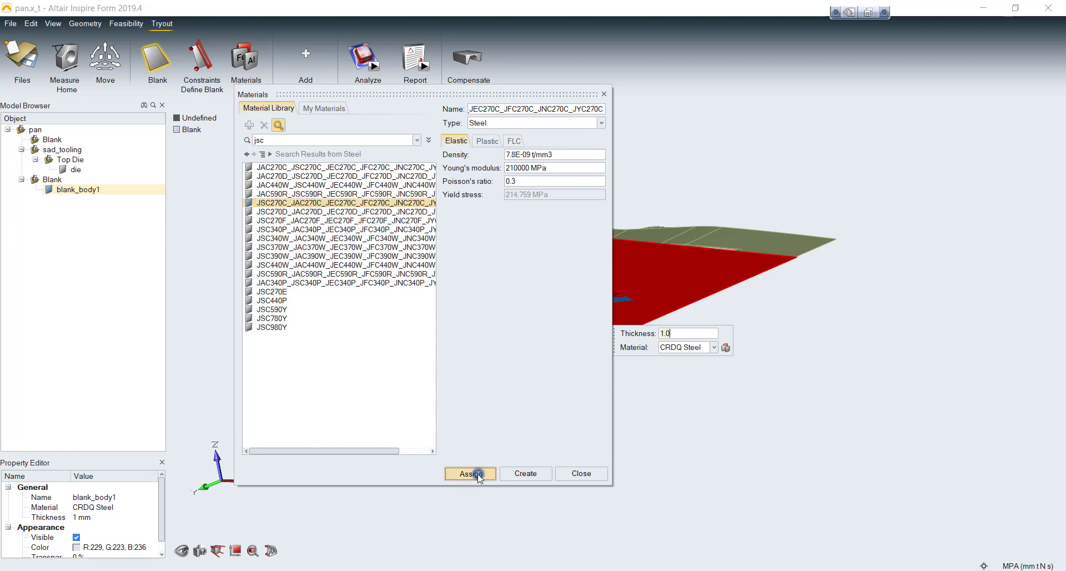
click(470, 474)
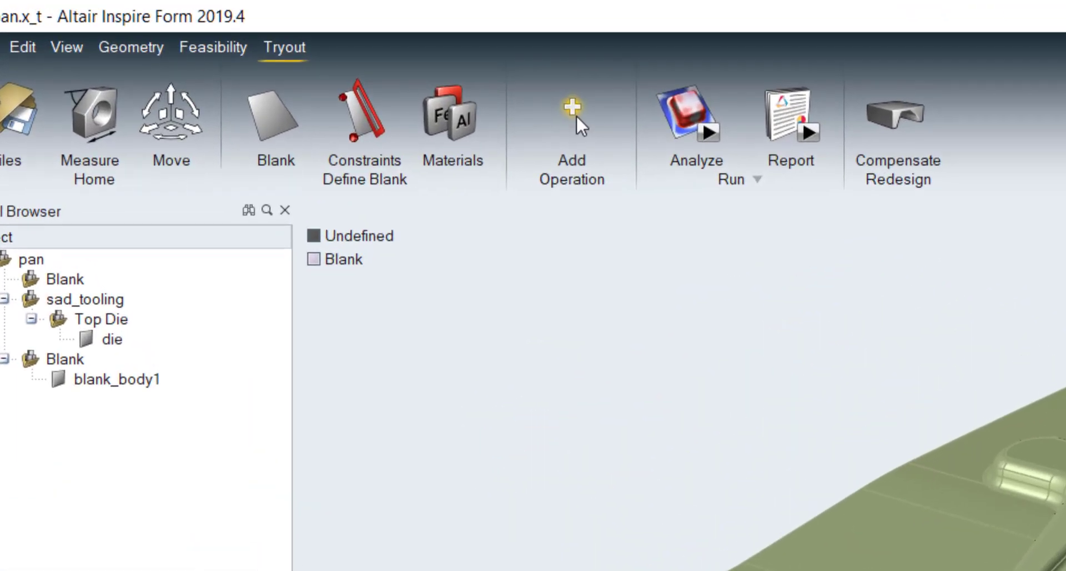
Add a Single Action operation and start defining its Top Die
click(571, 107)
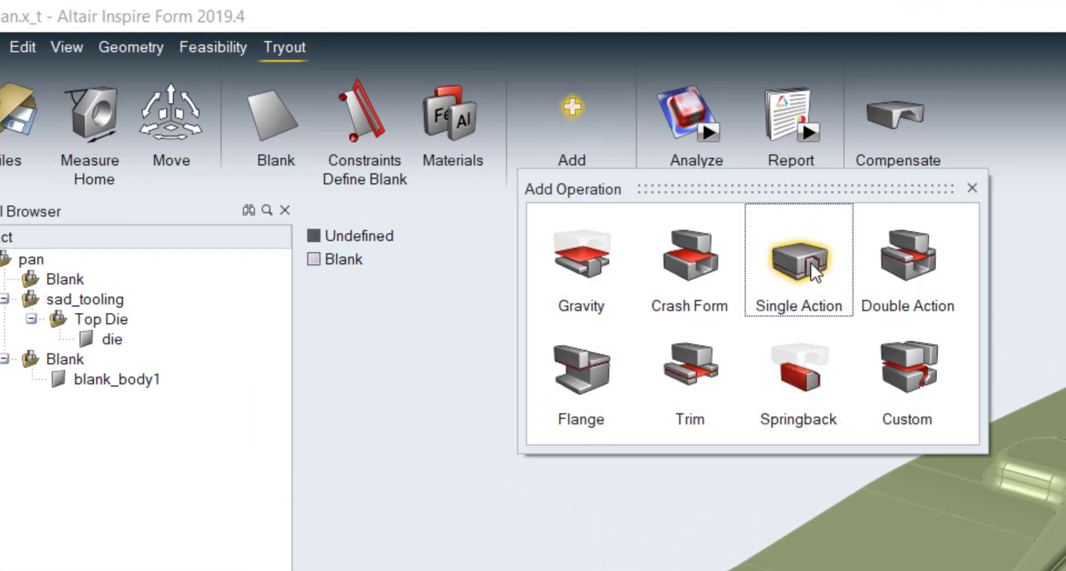
click(797, 258)
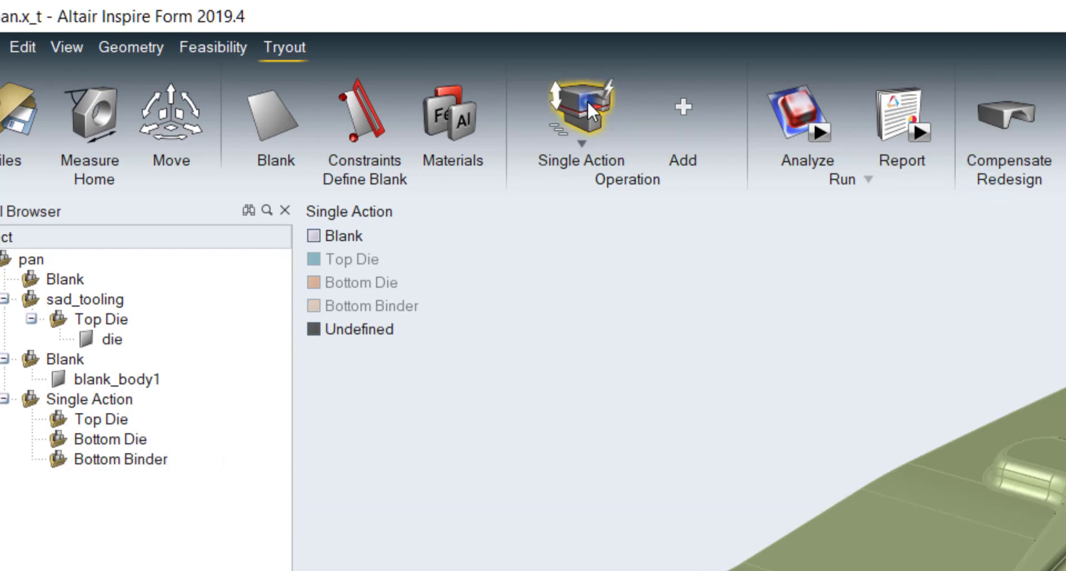
click(578, 109)
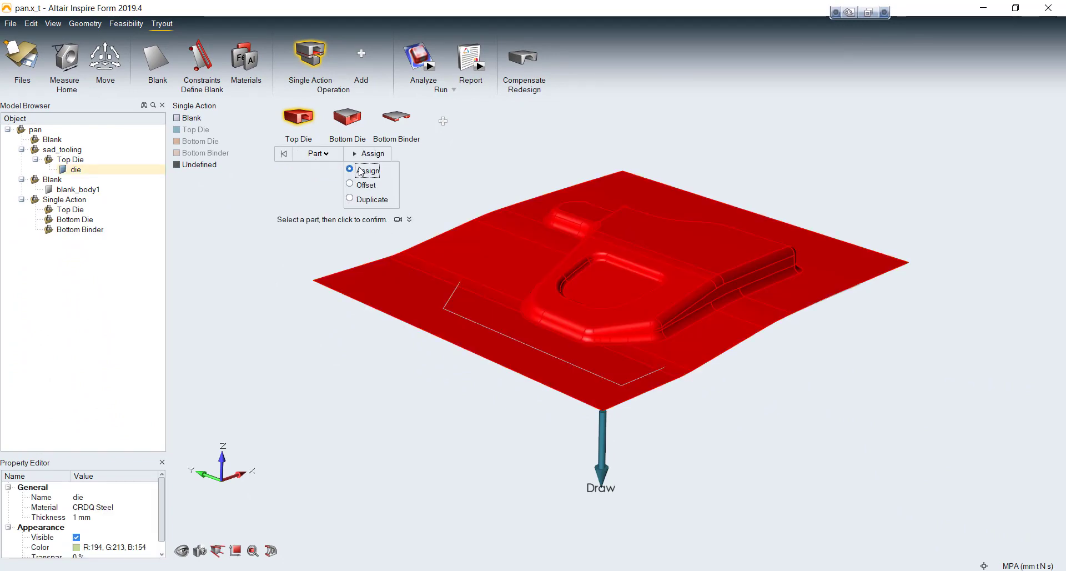
Assign the die part as Top Die at 5000 mm/s with 0.125 friction
click(371, 154)
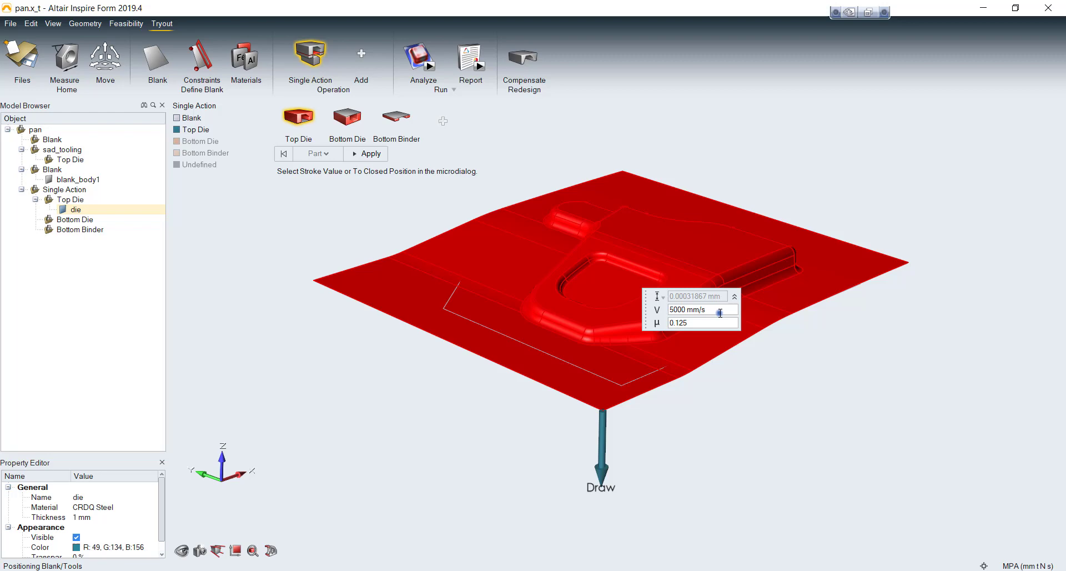
click(703, 323)
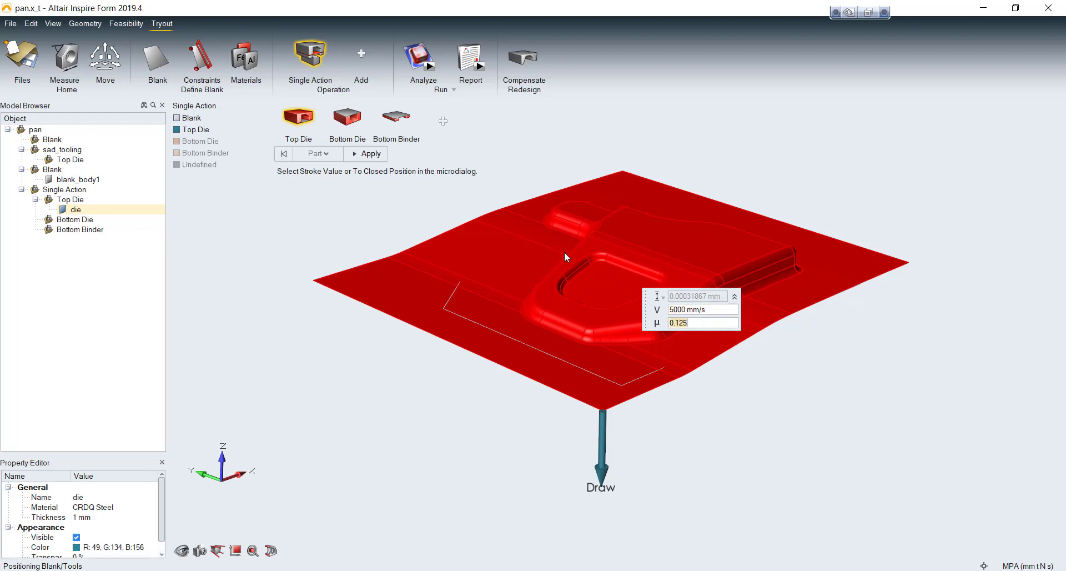
click(370, 154)
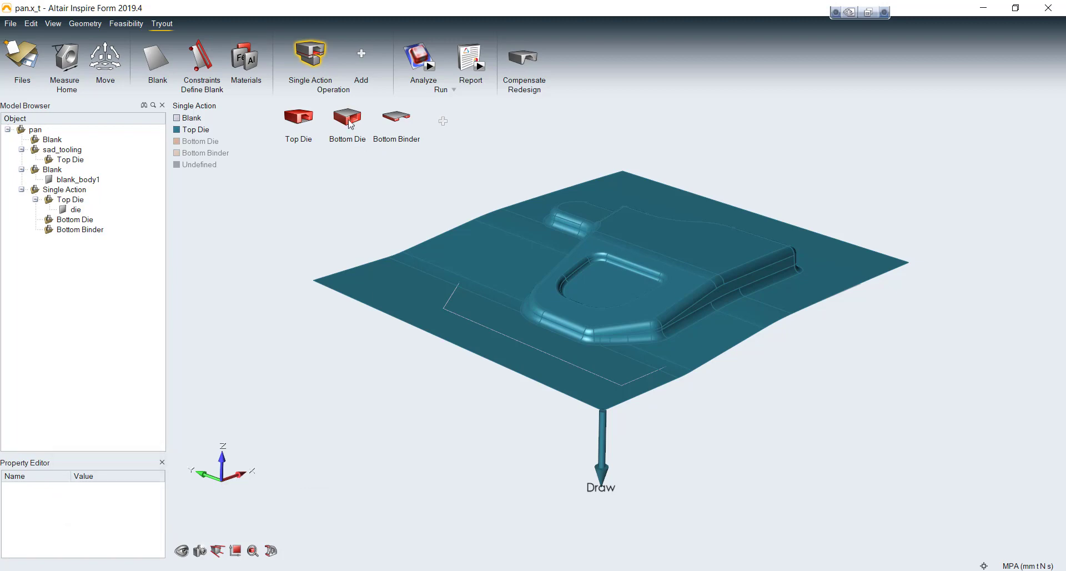
Create the Bottom Die as an offset of the die part, named 'die Offset'
click(346, 115)
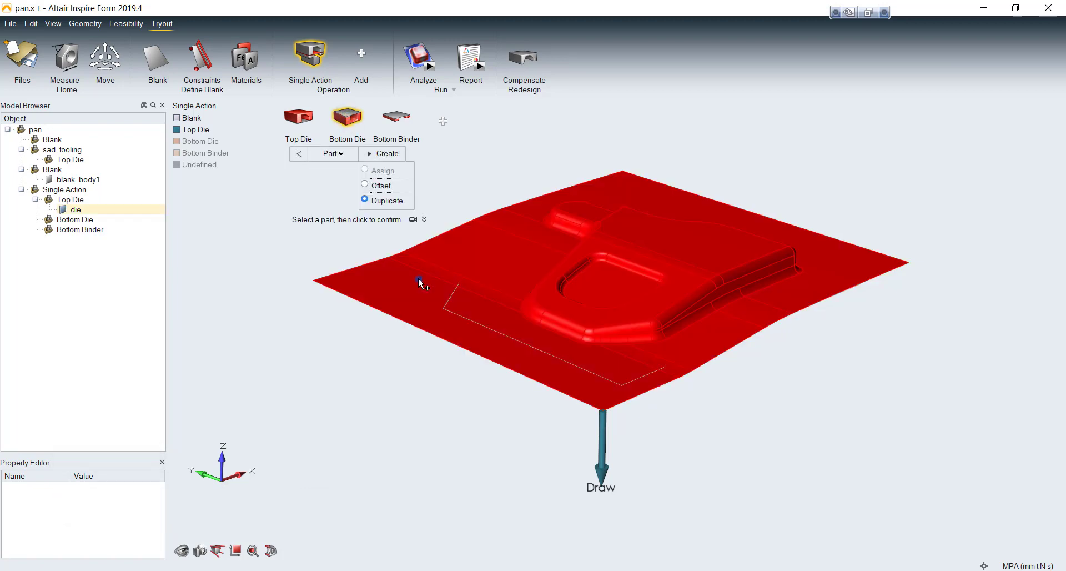
click(366, 185)
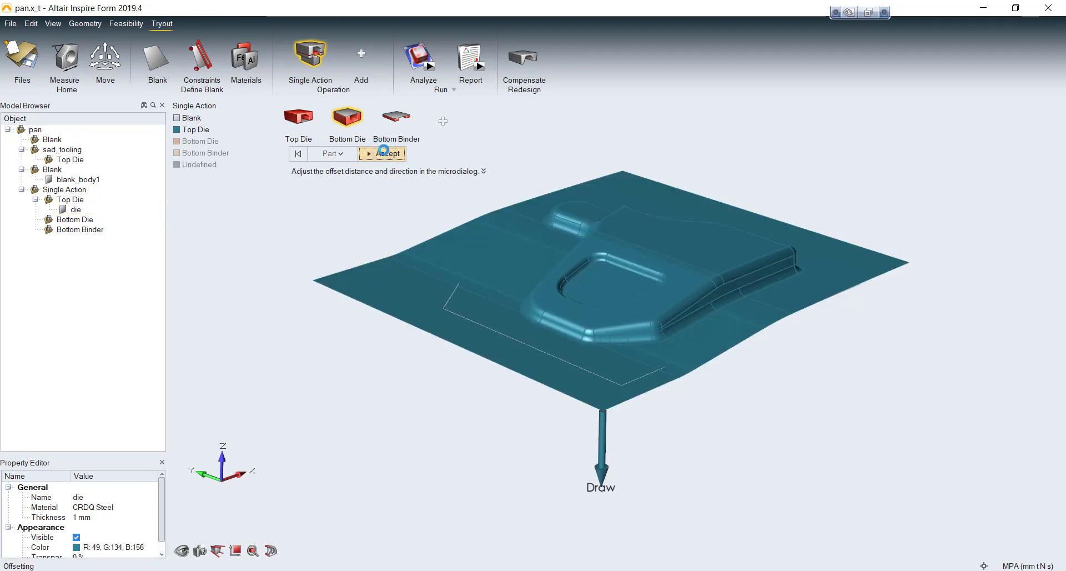
click(382, 153)
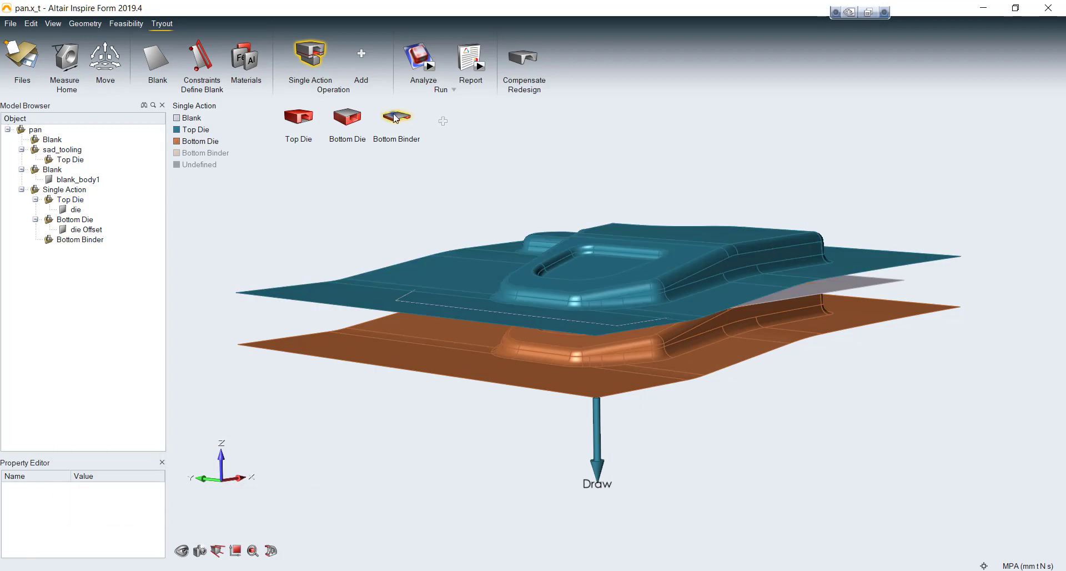
Set the Bottom Binder to a partition of the offset die with 1E+06 N force
click(396, 116)
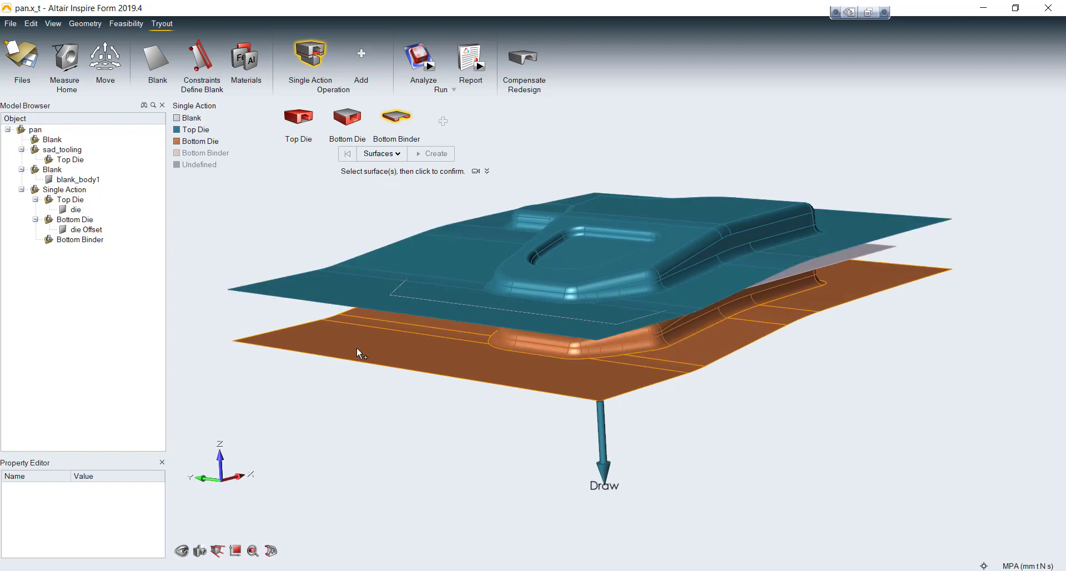
click(432, 153)
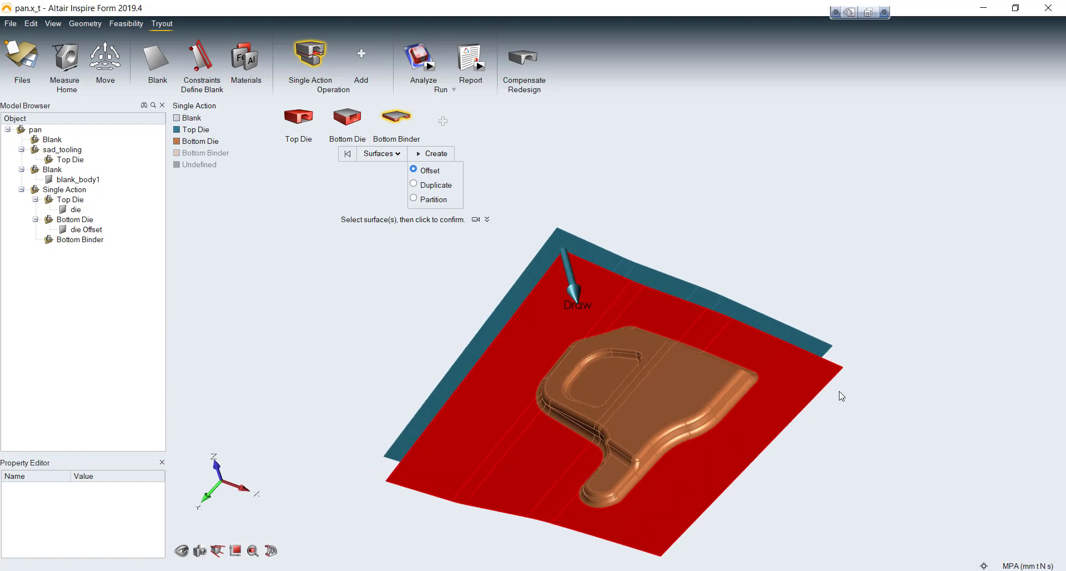
click(413, 199)
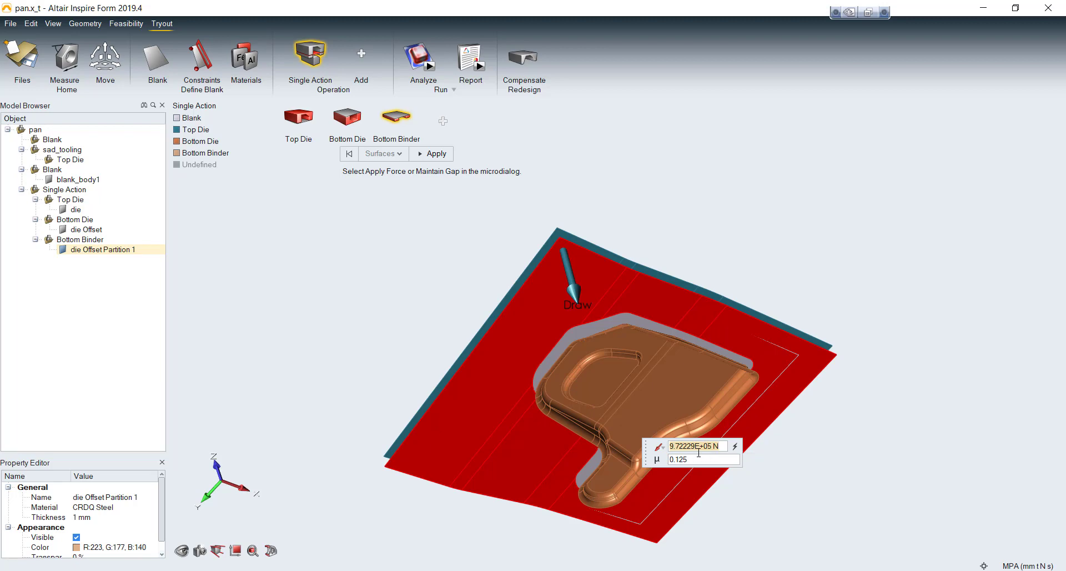
text(100e)
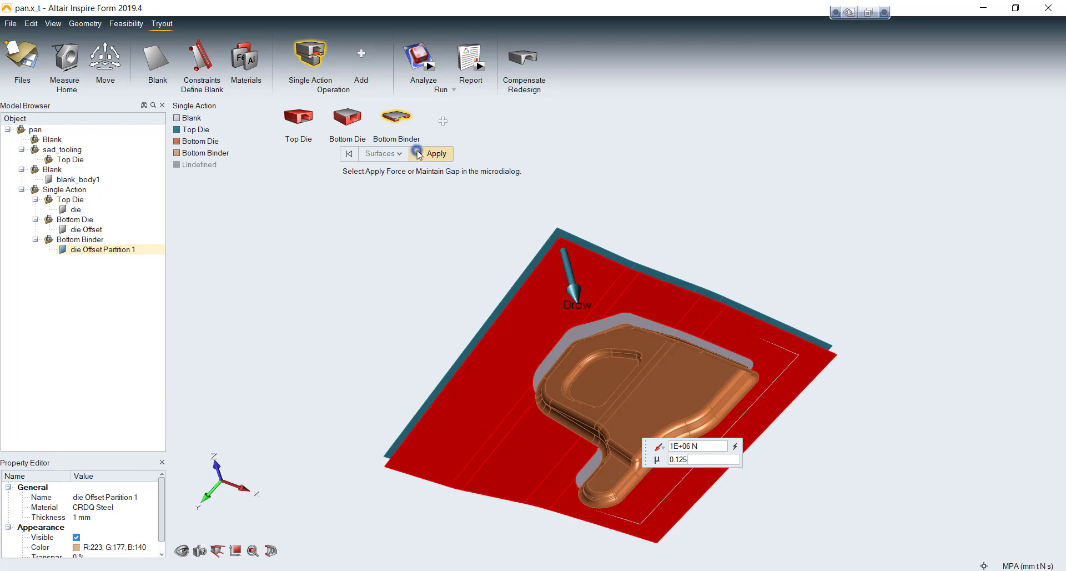
click(435, 153)
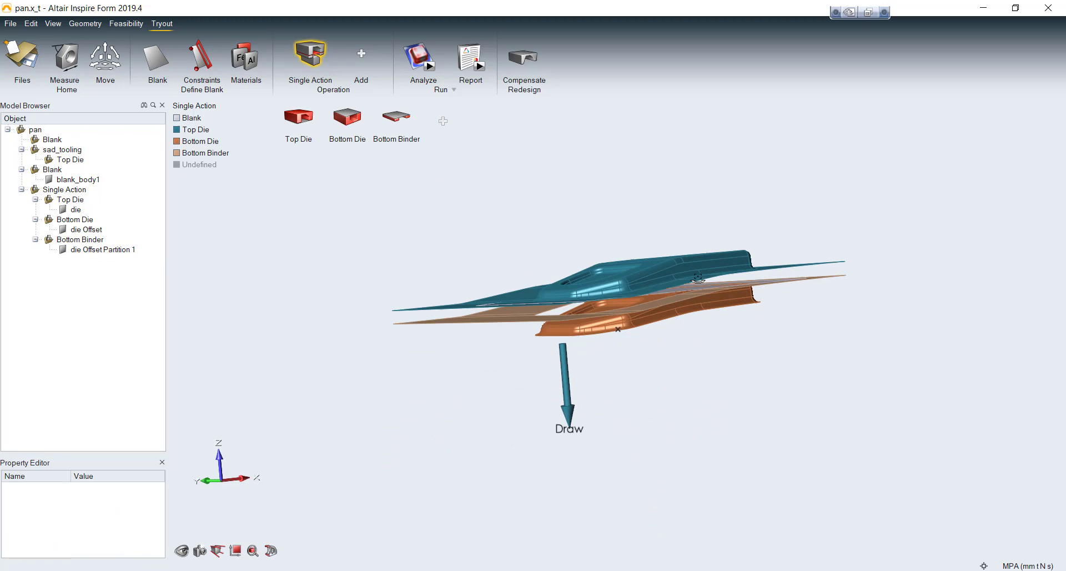
Play the Single Action tool motion preview through all 21 frames
click(69, 199)
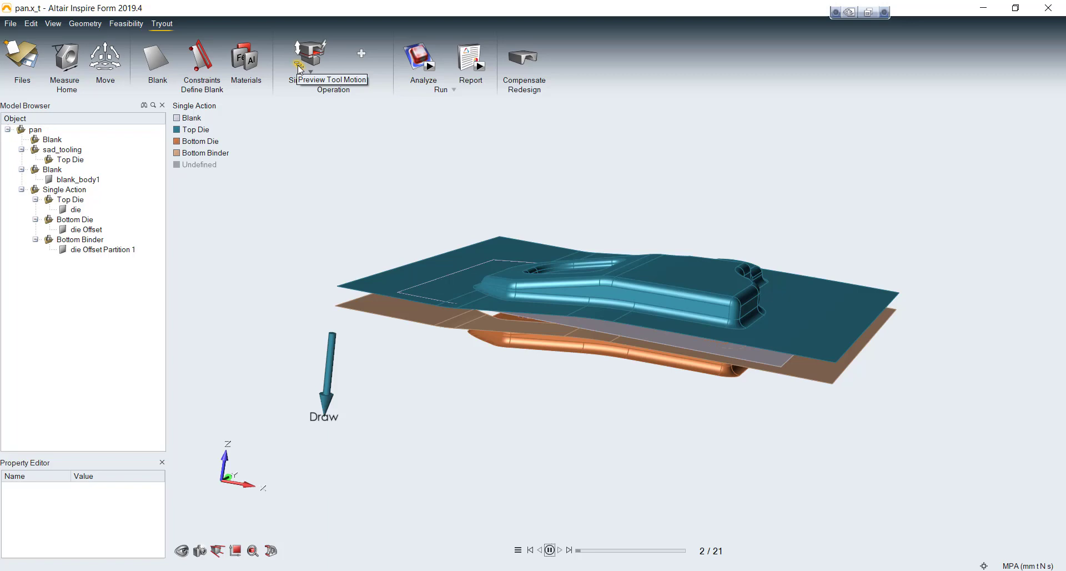
click(548, 549)
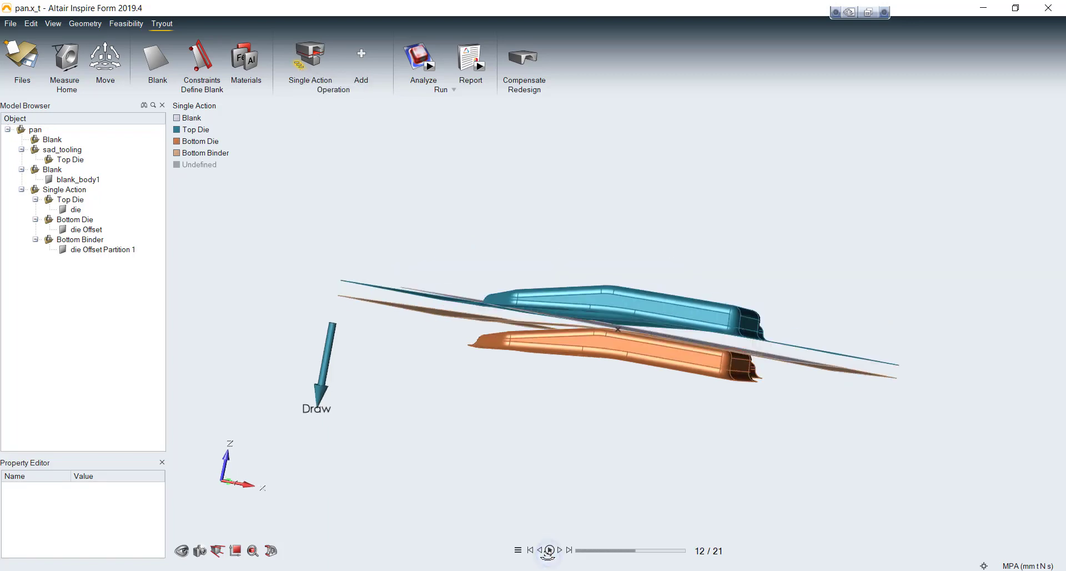
click(569, 550)
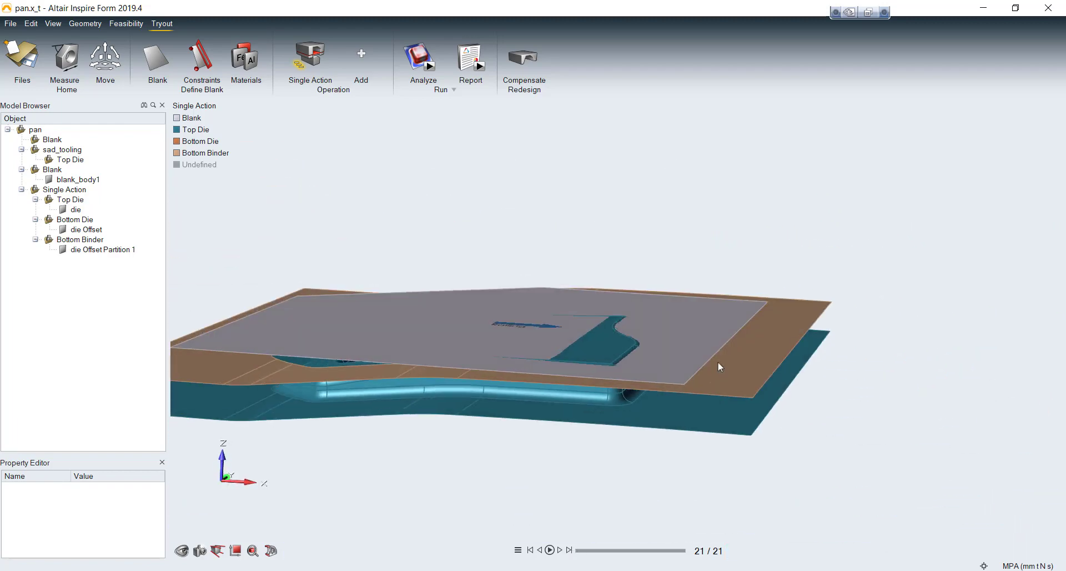
click(309, 61)
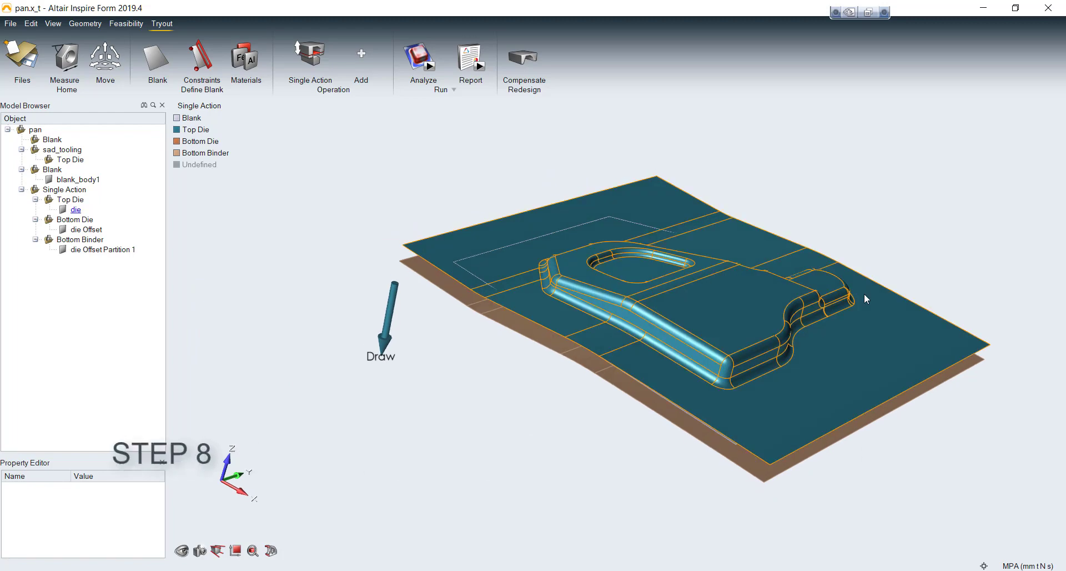
Close the animation toolbar to leave the tool motion preview
click(429, 64)
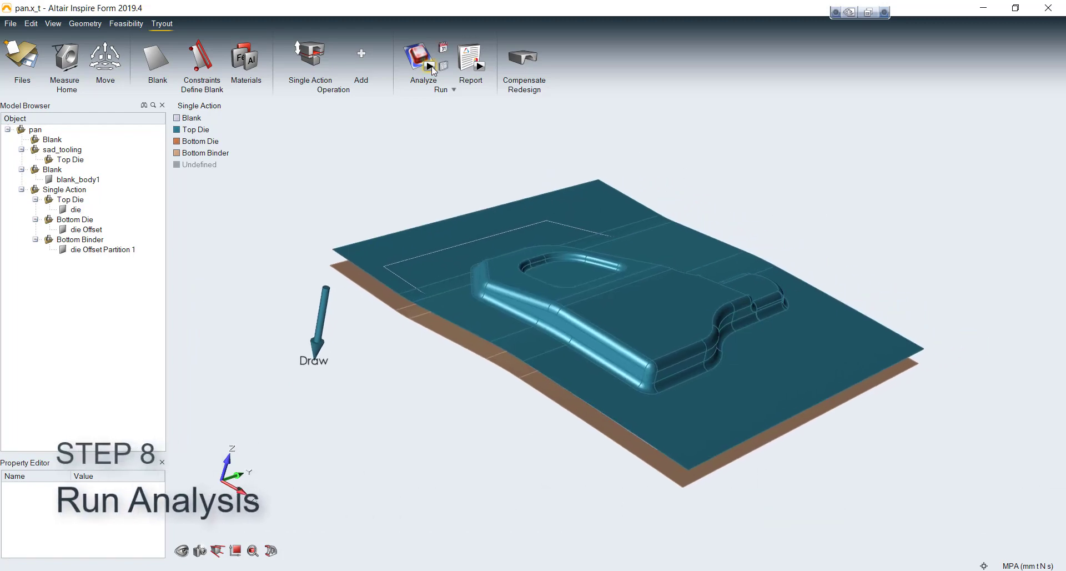
Run the pan_single analysis with Medium mesh until it completes
click(421, 61)
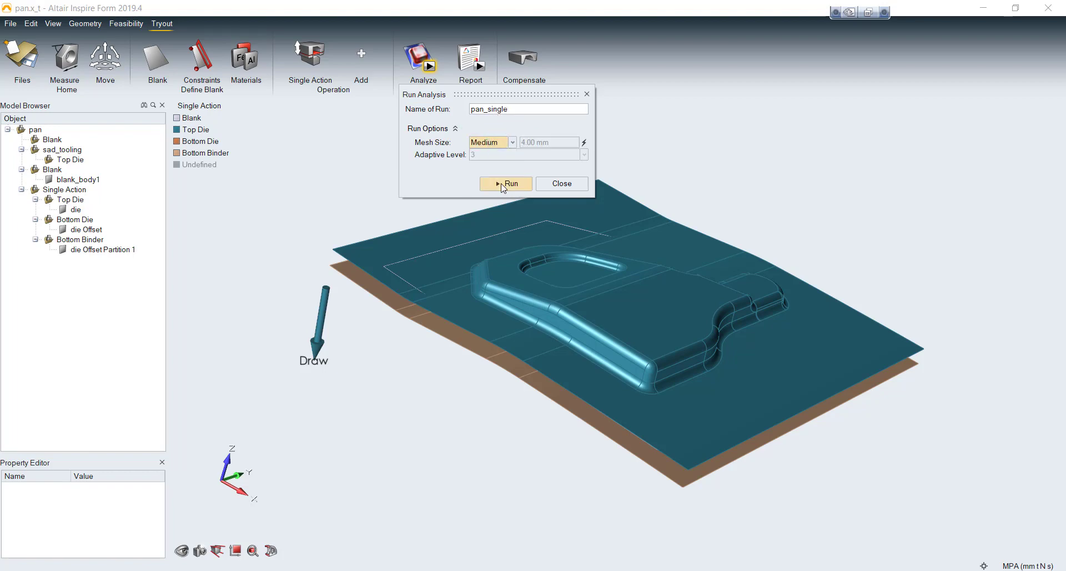
click(506, 184)
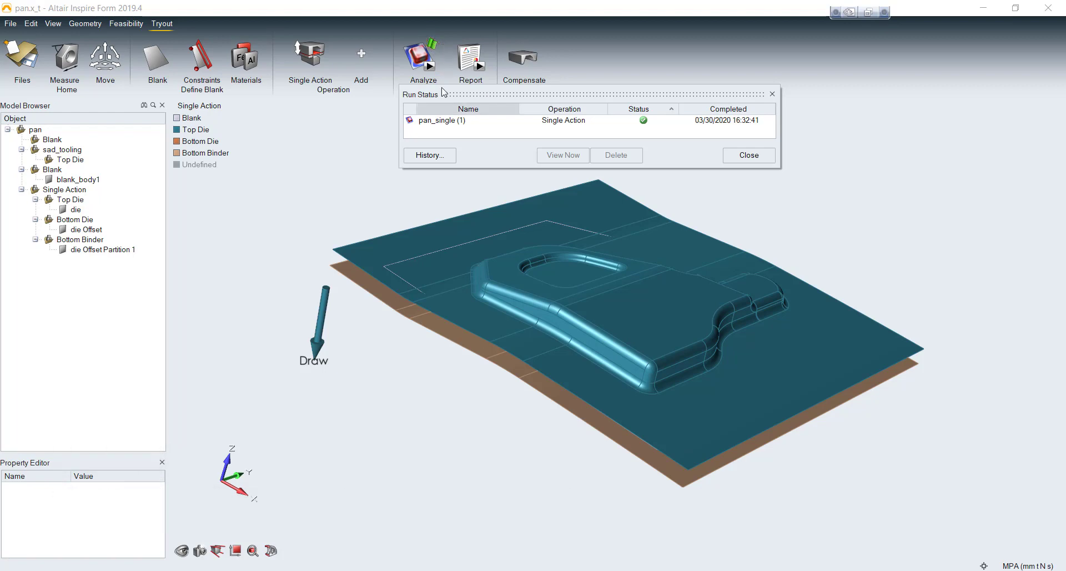
Load the pan_single run's thinning results and briefly play the forming animation
click(441, 121)
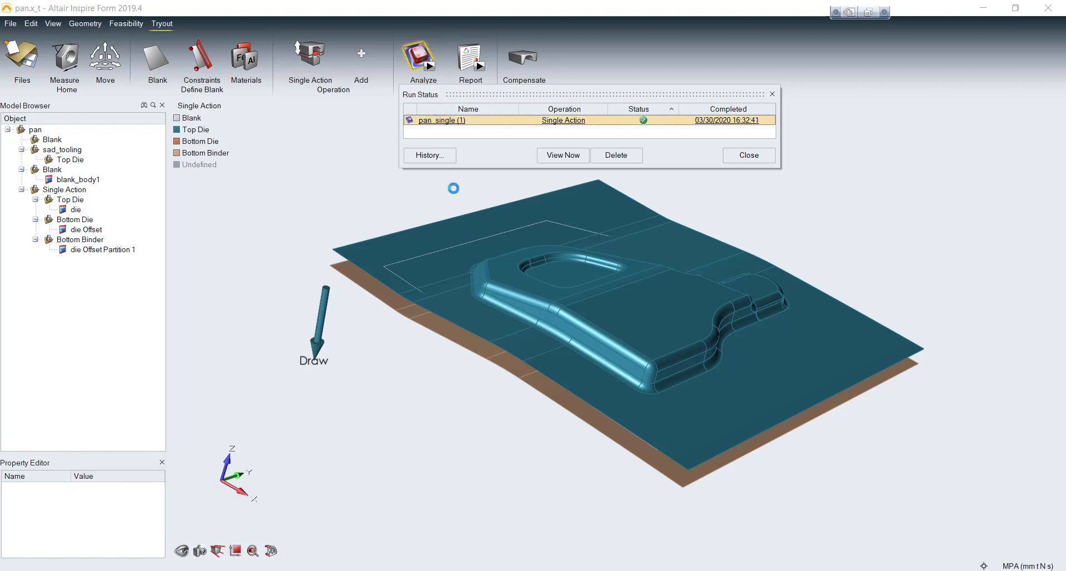
click(562, 155)
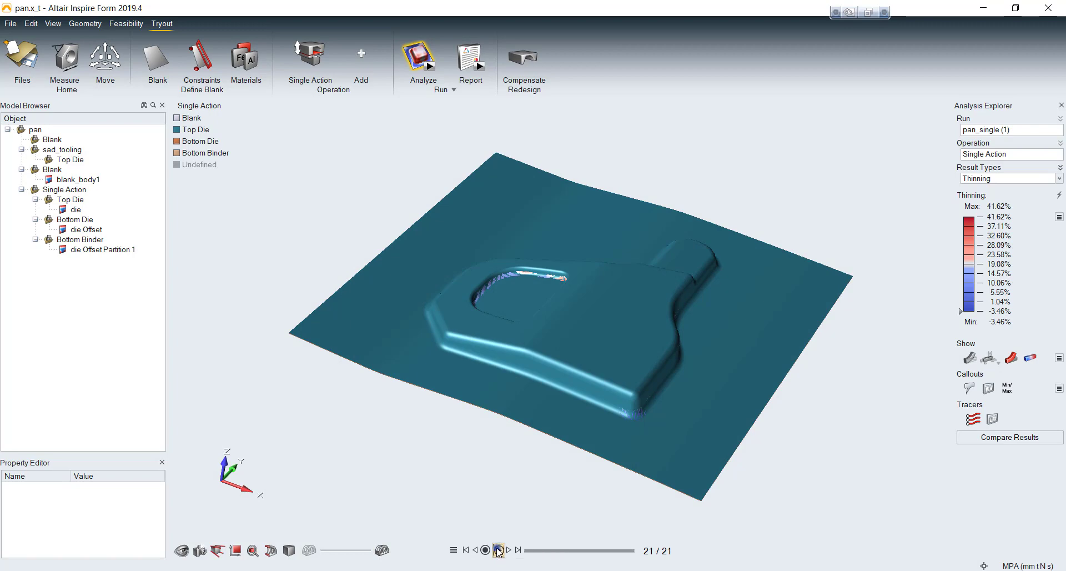
click(497, 550)
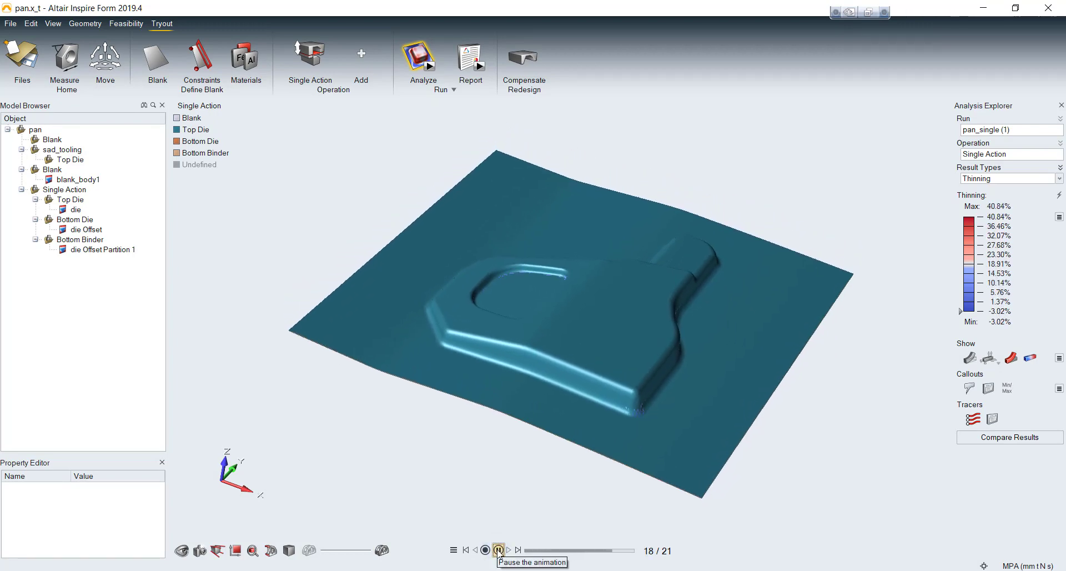
click(484, 550)
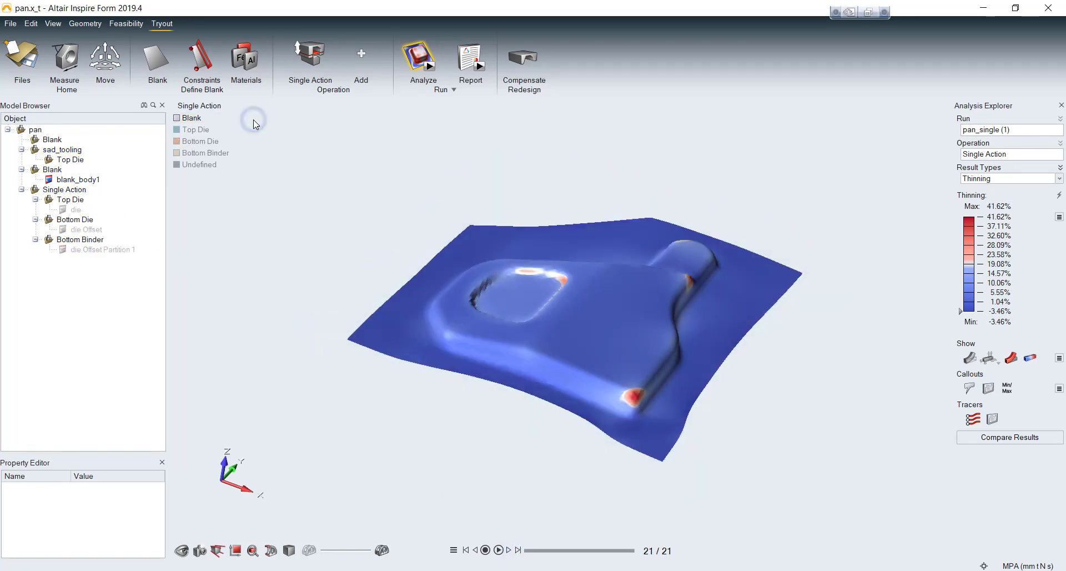
Adjust animation playback speed and play the forming through to the last frame (41.62% peak)
click(498, 550)
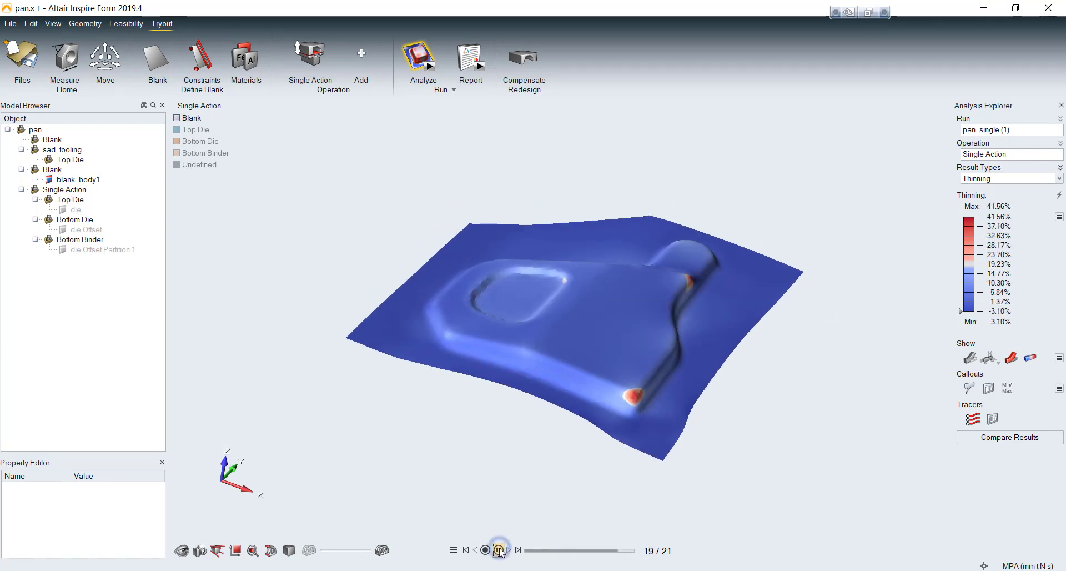
click(467, 550)
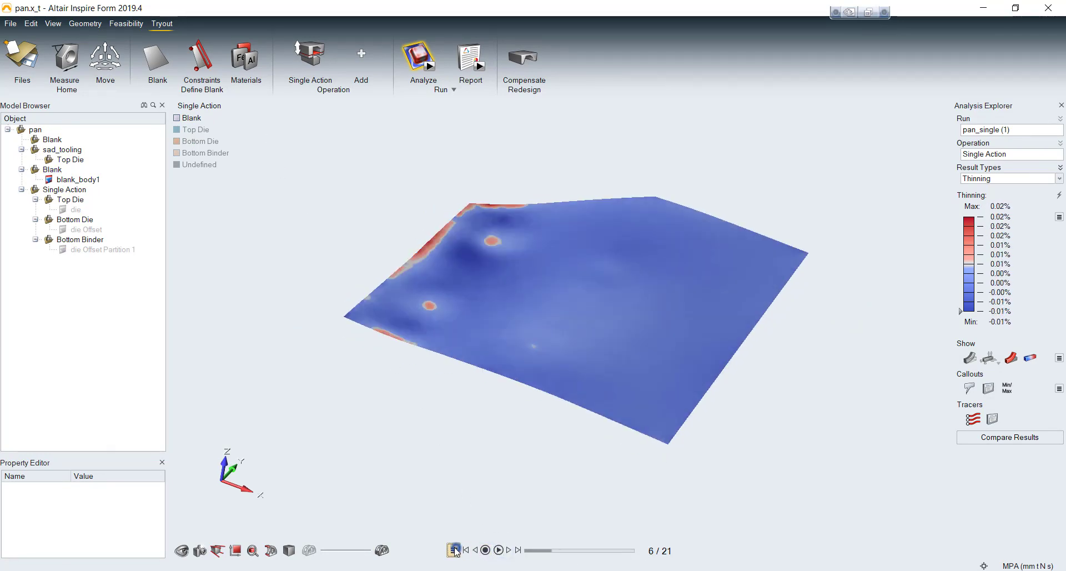
click(454, 550)
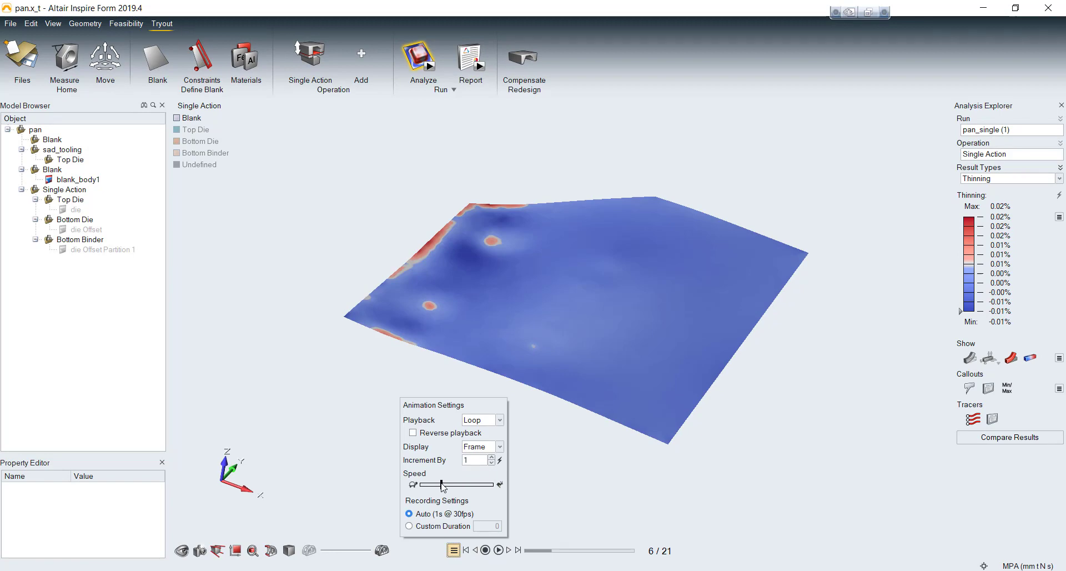
click(498, 550)
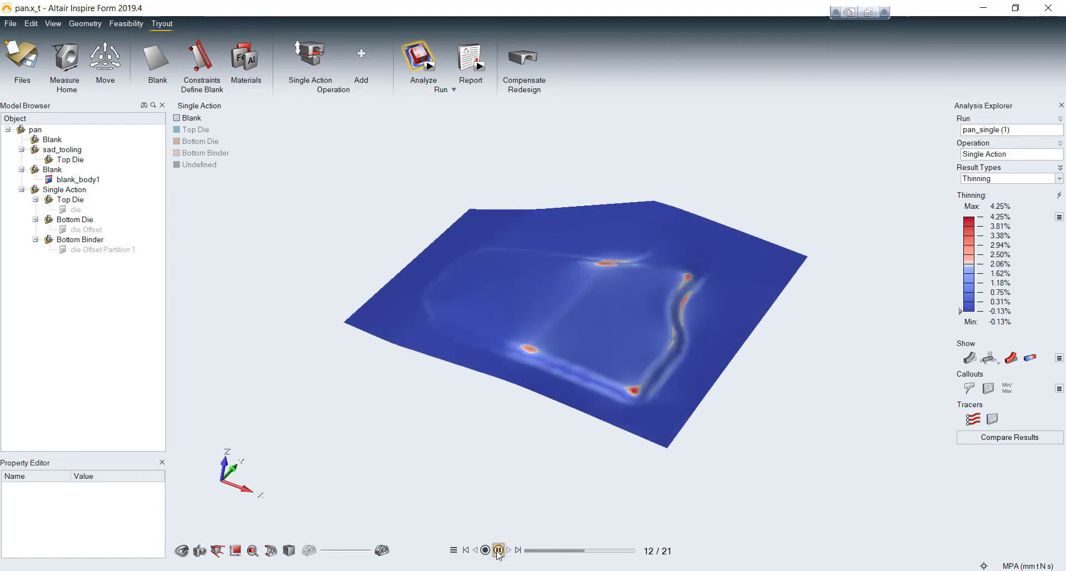
click(499, 550)
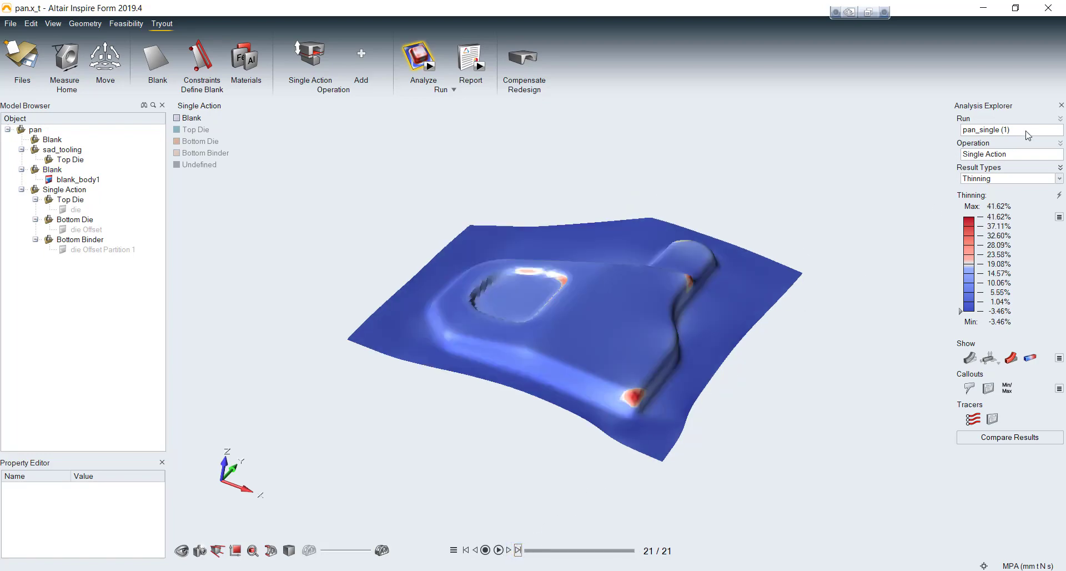
Show Thickness results, then Formability with the FLD, and rotate the blank to inspect zones
click(1009, 155)
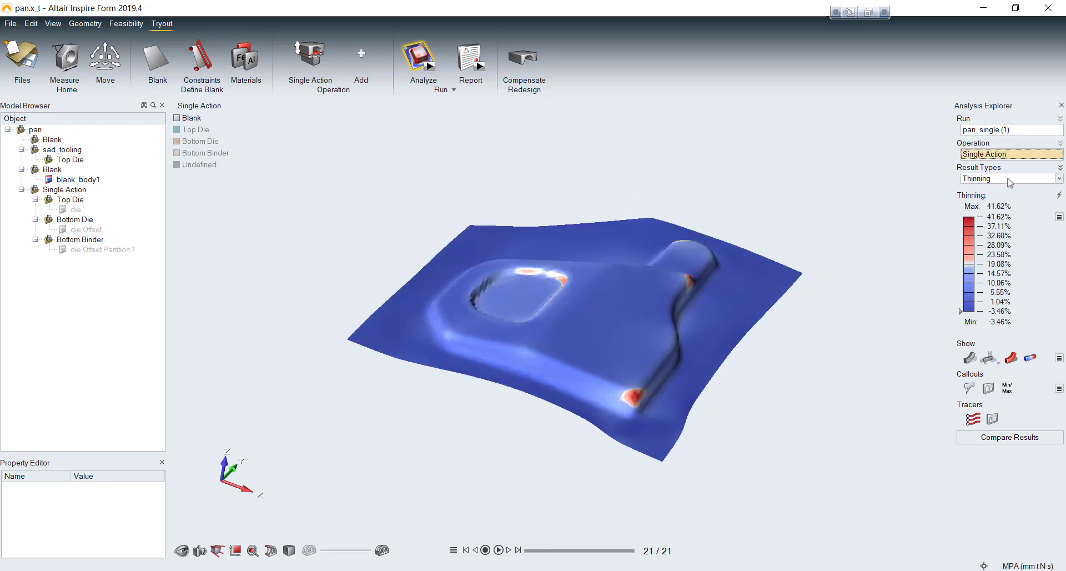
click(1010, 179)
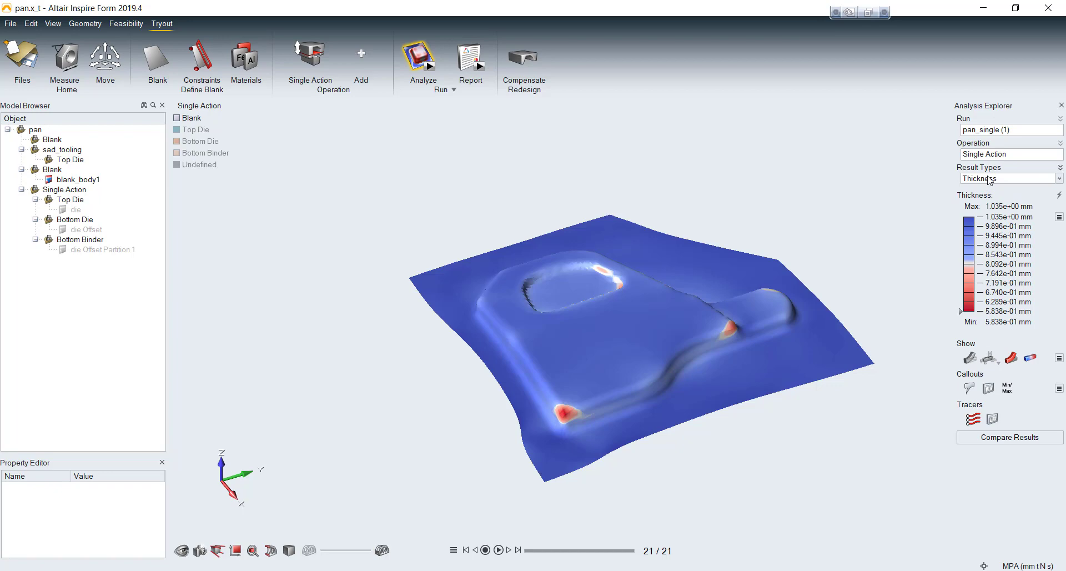
click(1010, 178)
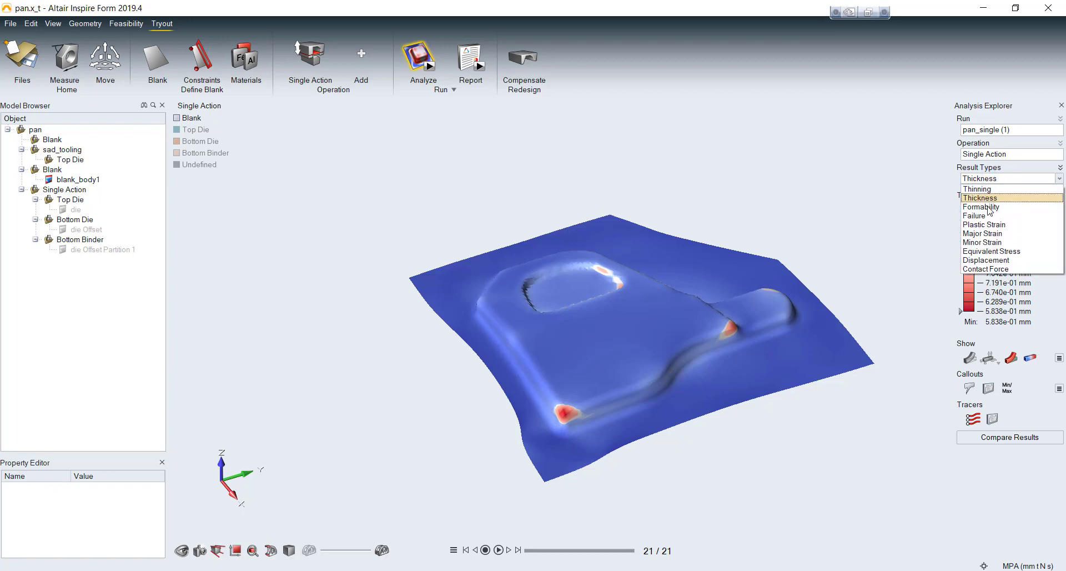
click(982, 207)
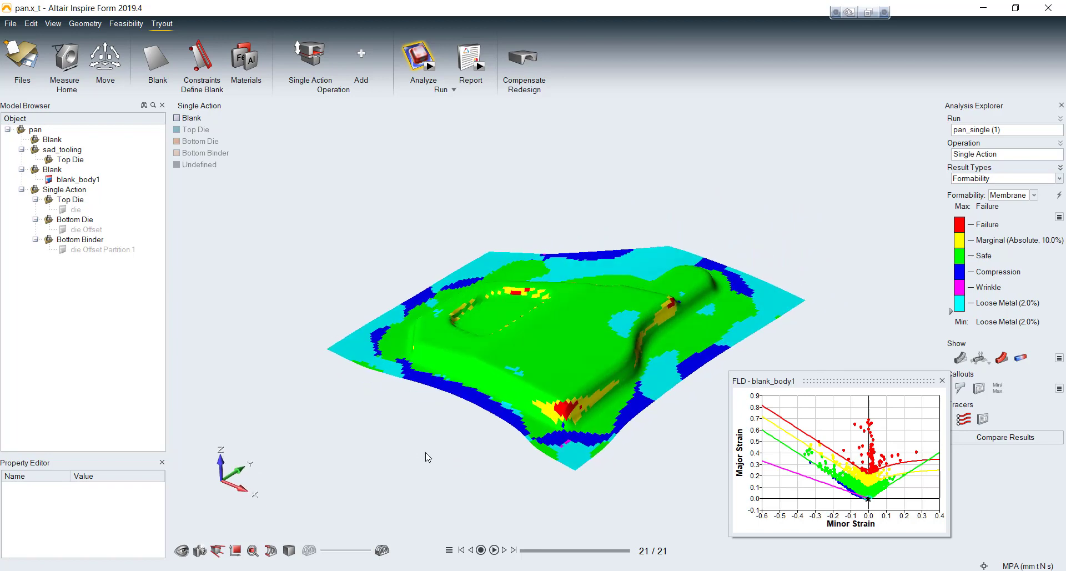
drag(425, 456, 467, 438)
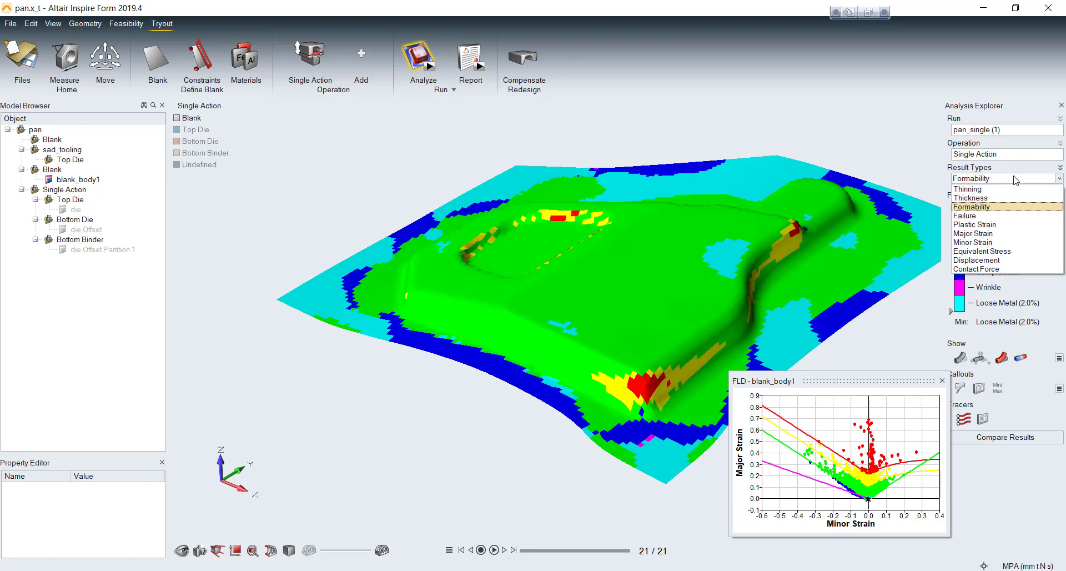
mouse_move(1000, 216)
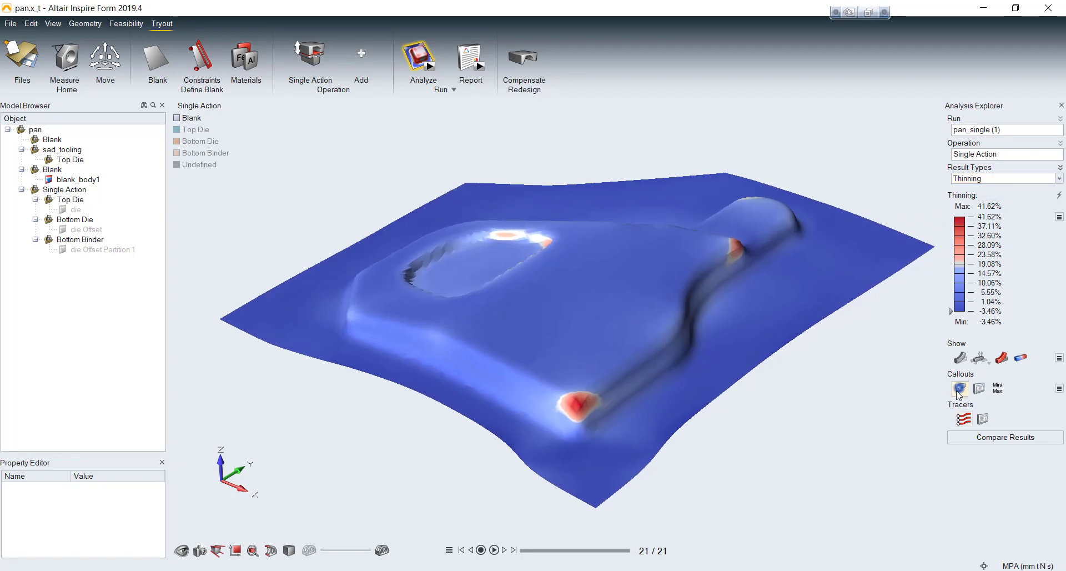
mouse_move(575, 409)
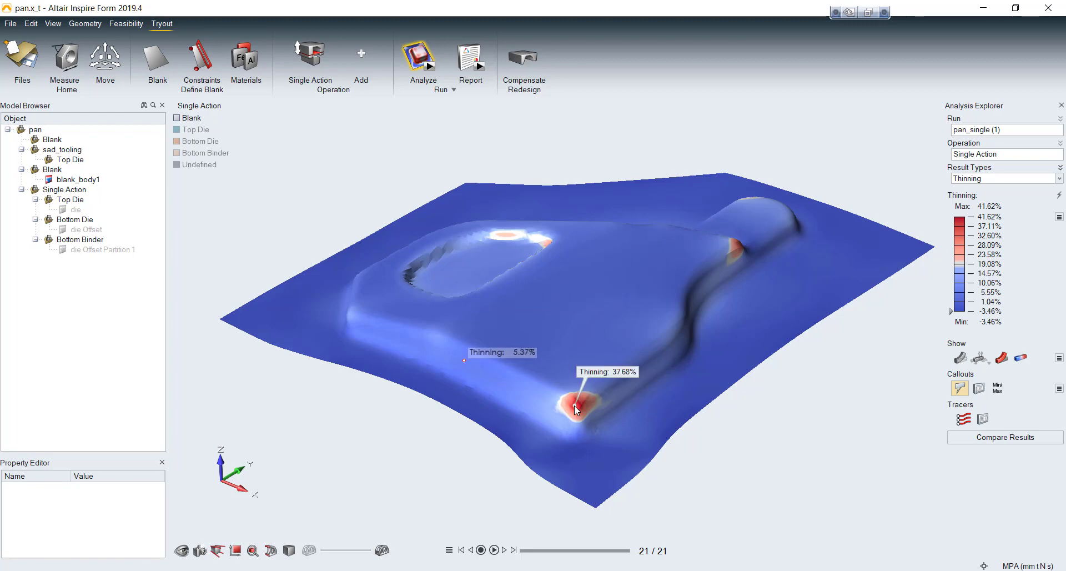
mouse_move(500, 365)
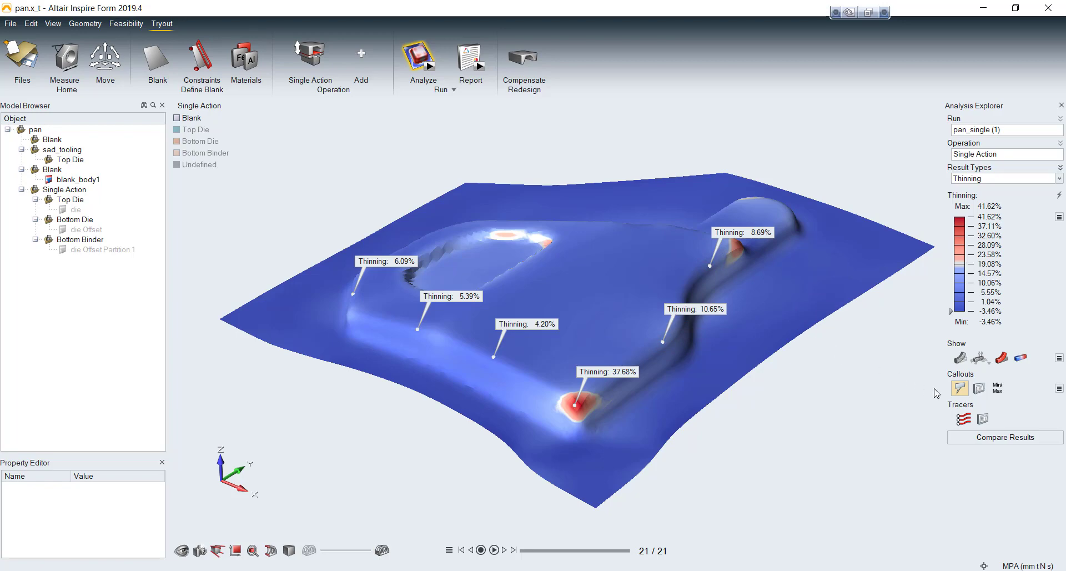
mouse_move(891, 380)
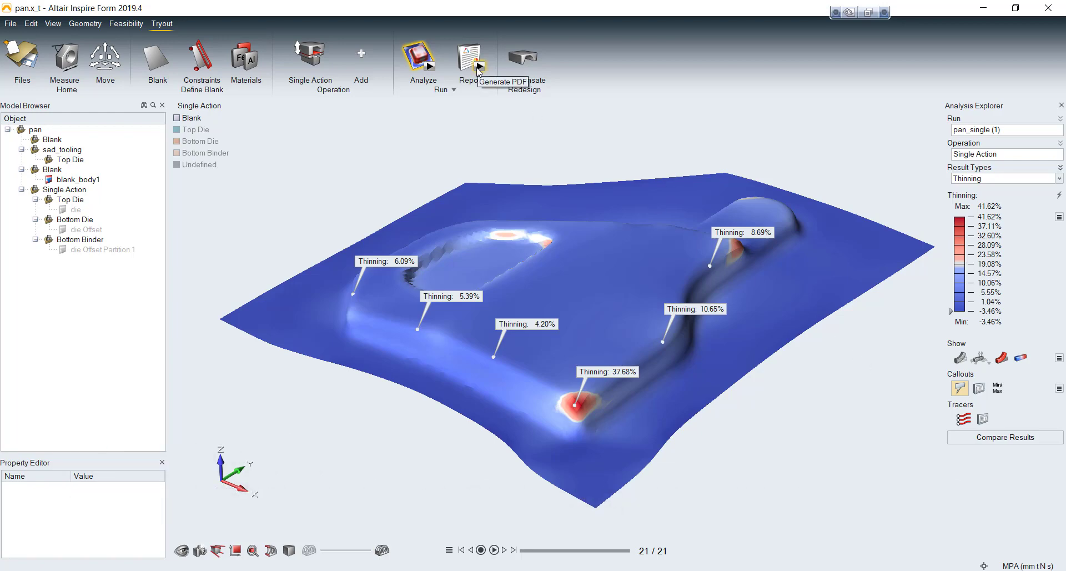
Publish the report as pan_single.pdf with all material, tool and result options checked
click(470, 57)
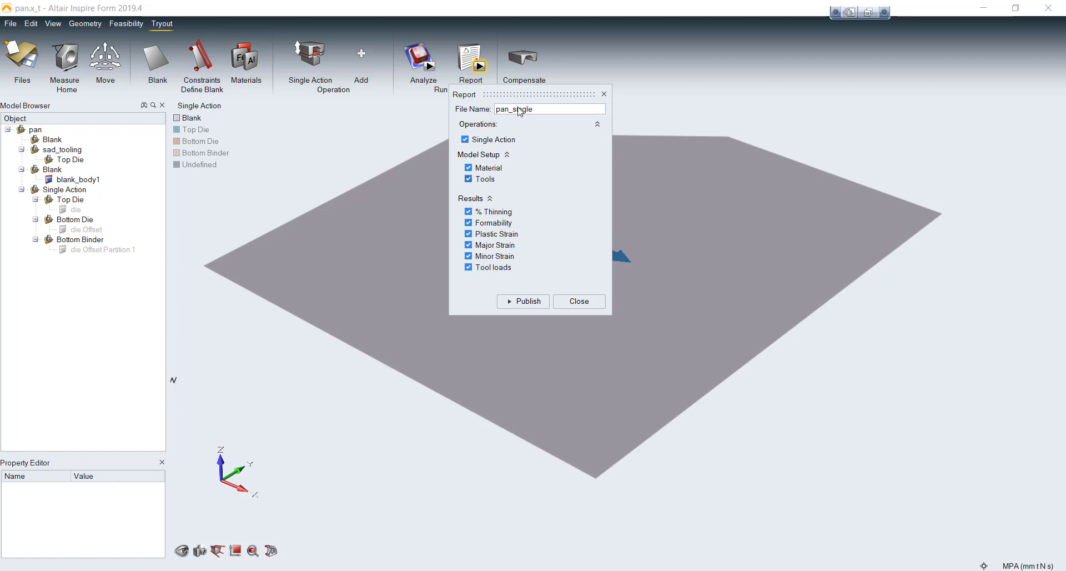
click(523, 301)
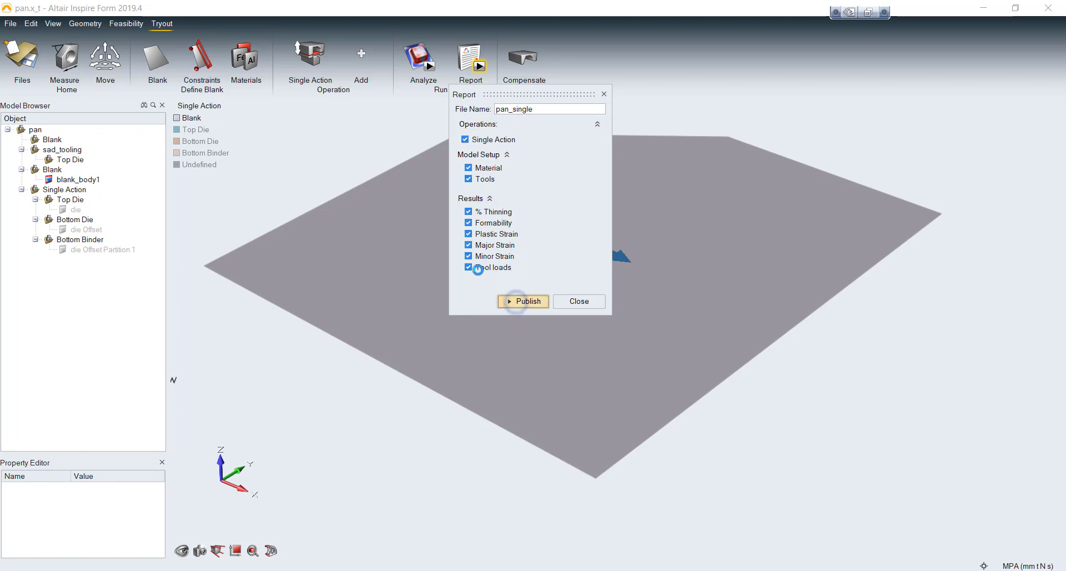
click(523, 301)
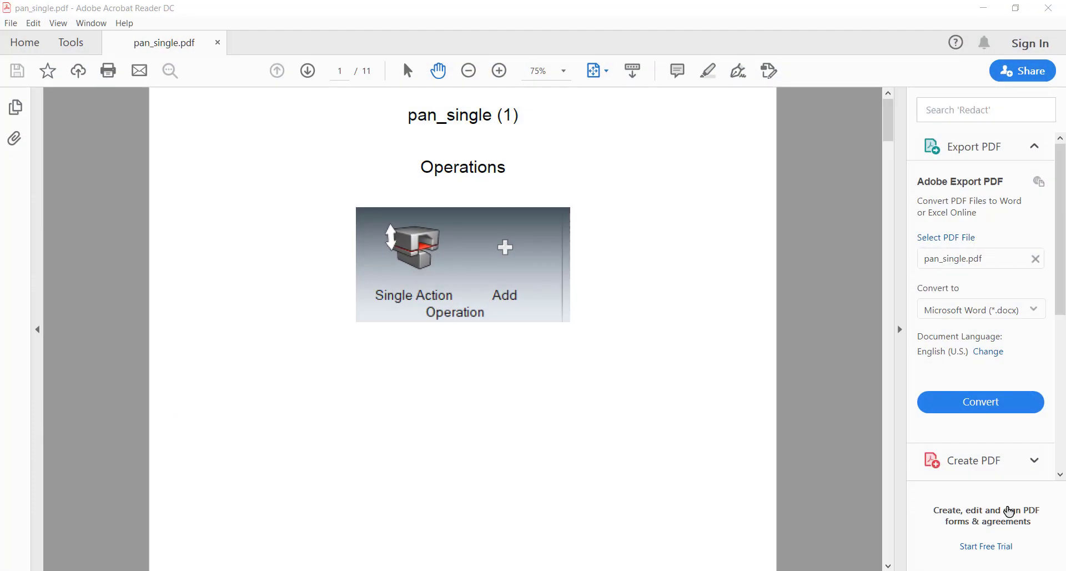
Page through the report from material and thickness to Tool force plots, page 11
click(306, 70)
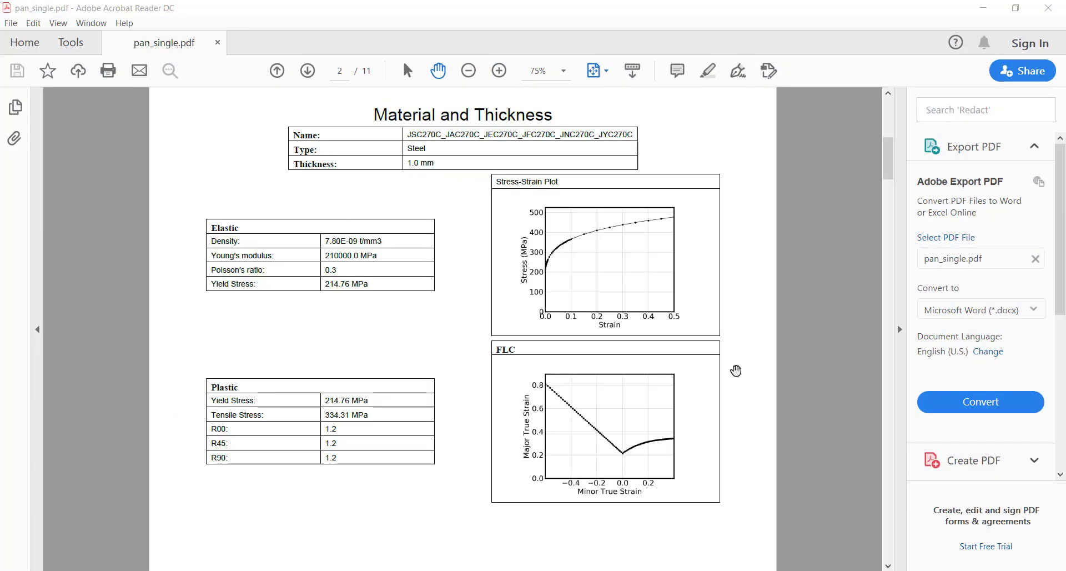
click(307, 70)
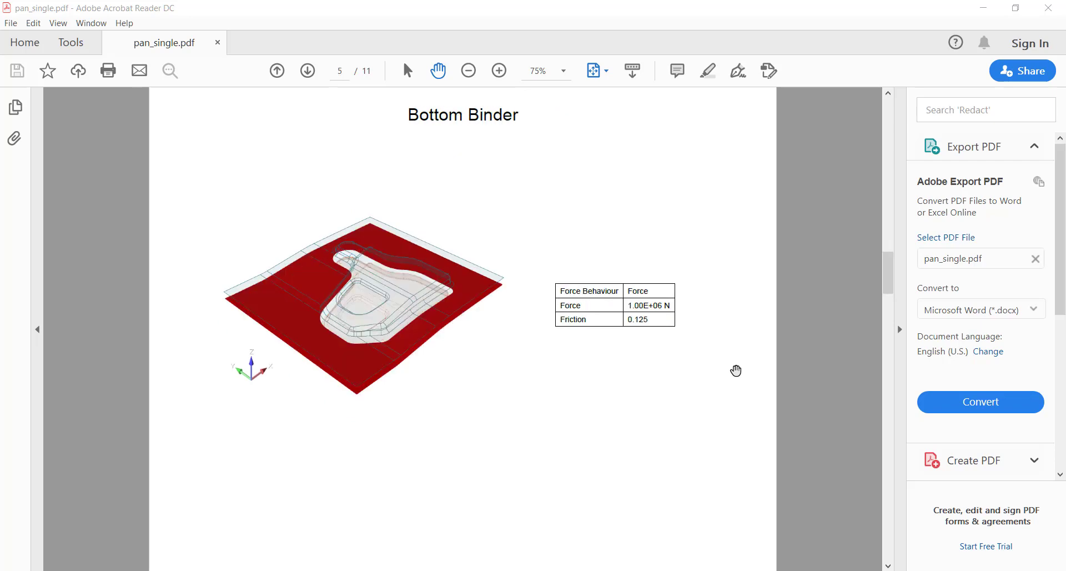
click(307, 70)
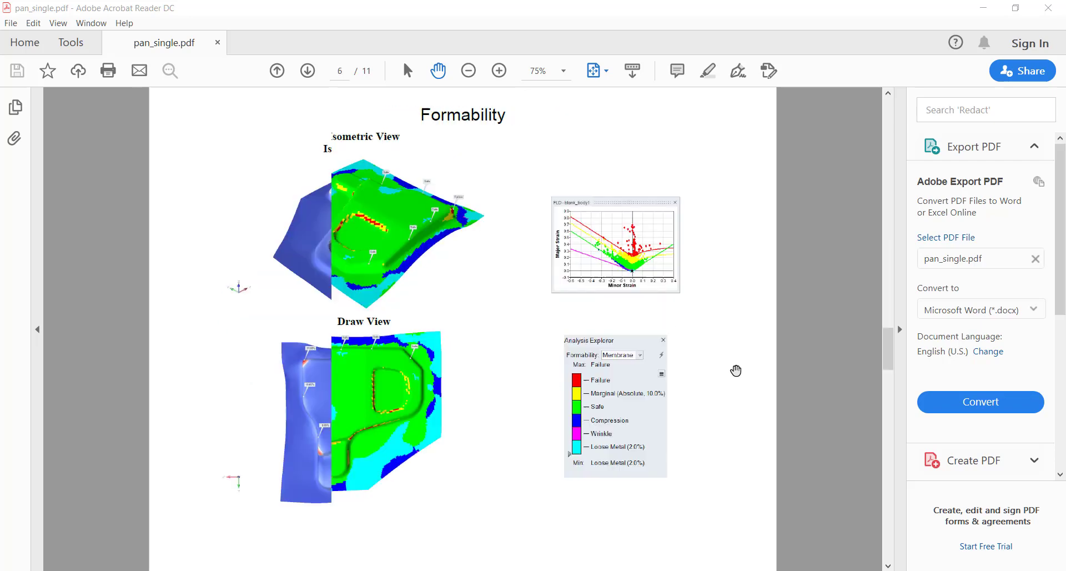
click(307, 71)
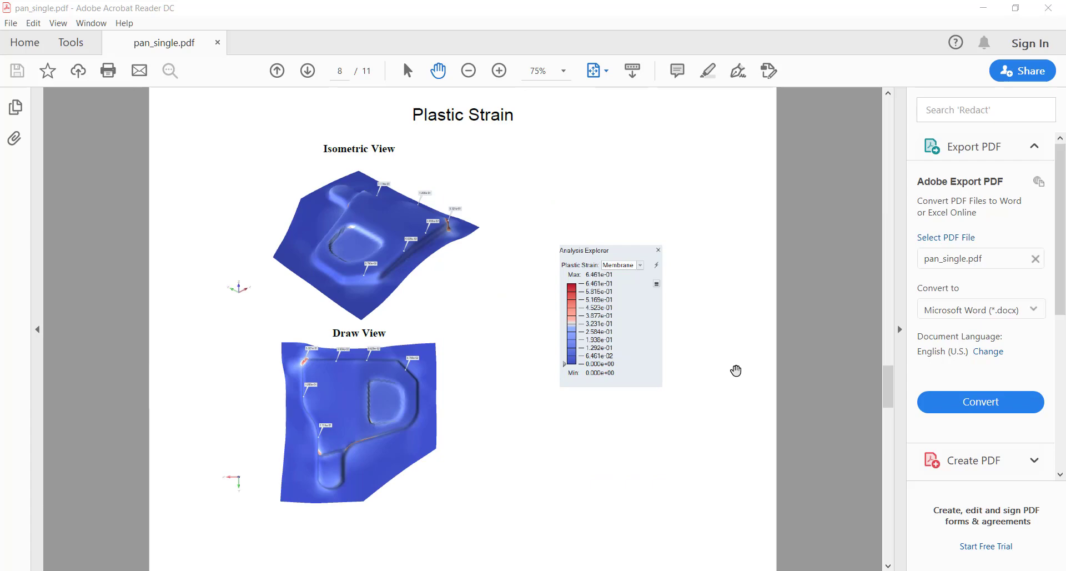
click(307, 71)
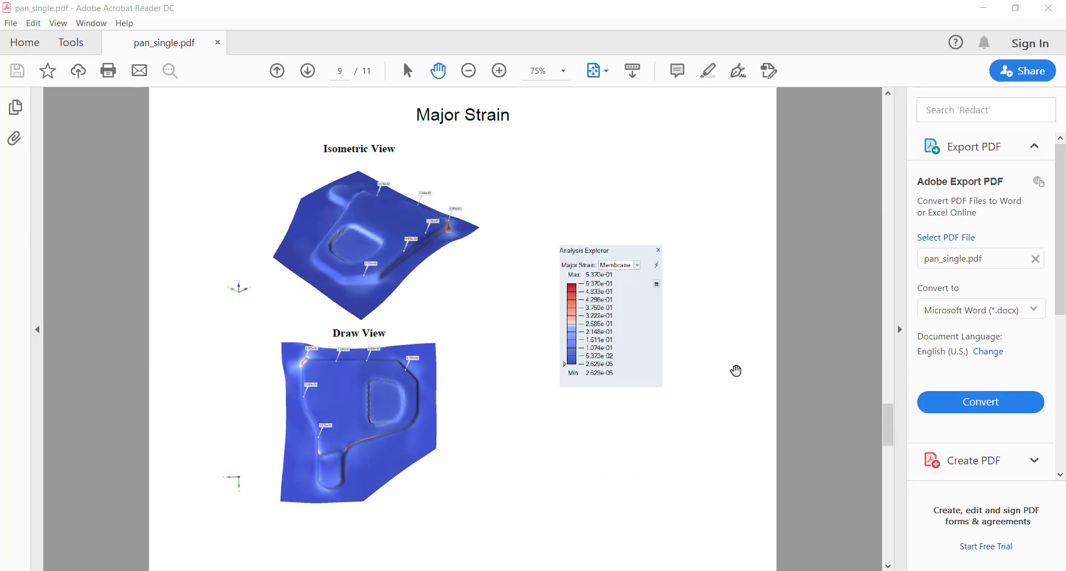
click(307, 70)
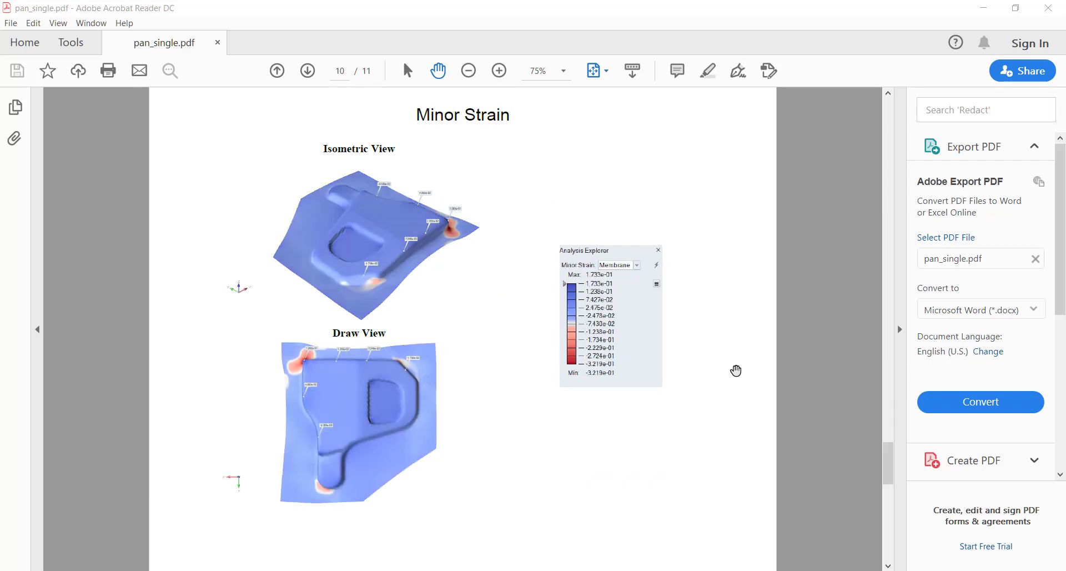
click(306, 71)
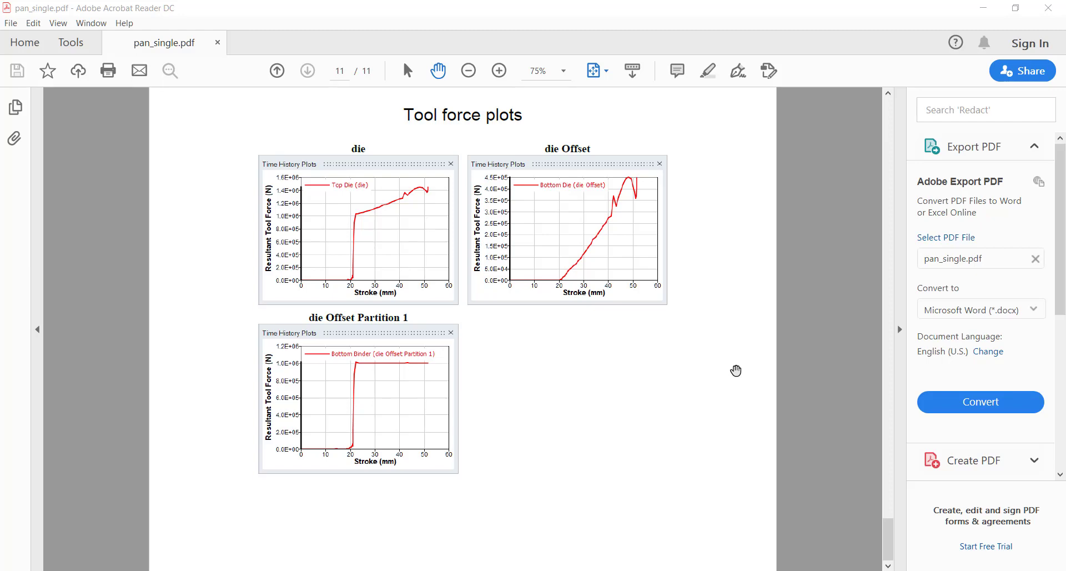